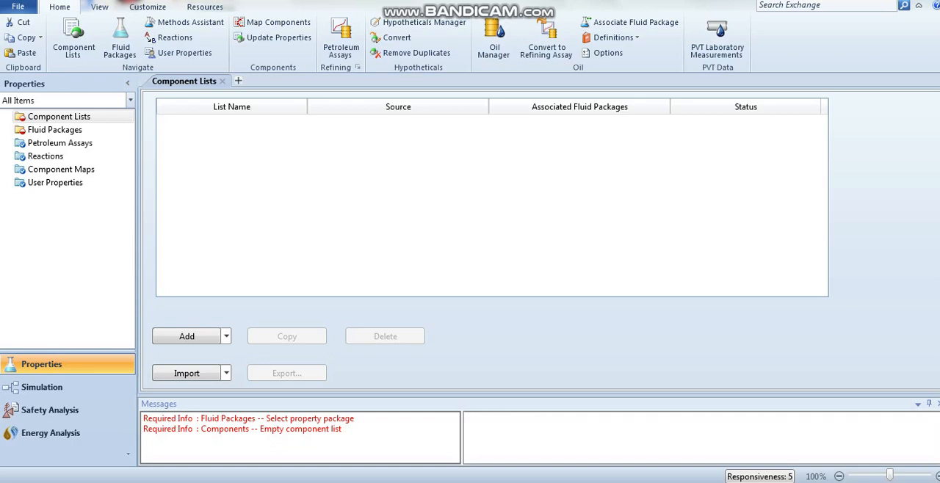
Create Component List - 1 holding Methane, Ethane, Propane and i-Butane from the databank.
left_click(232, 106)
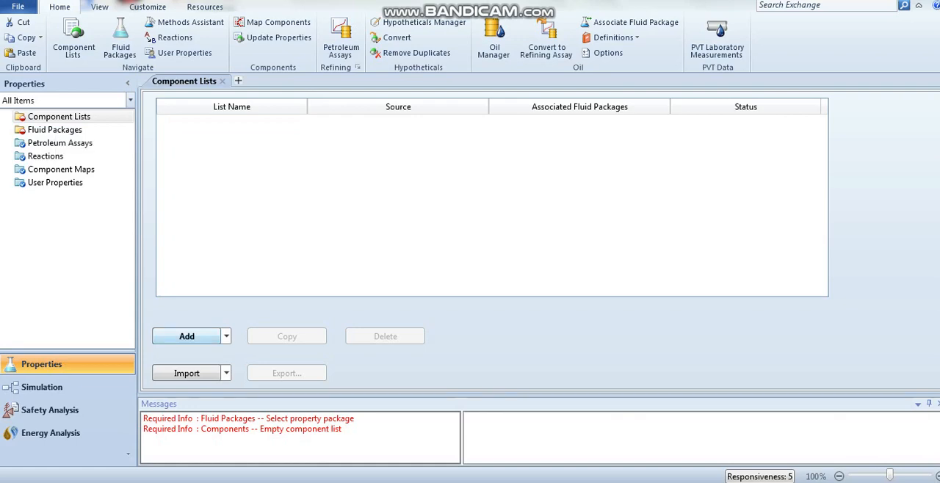
left_click(187, 335)
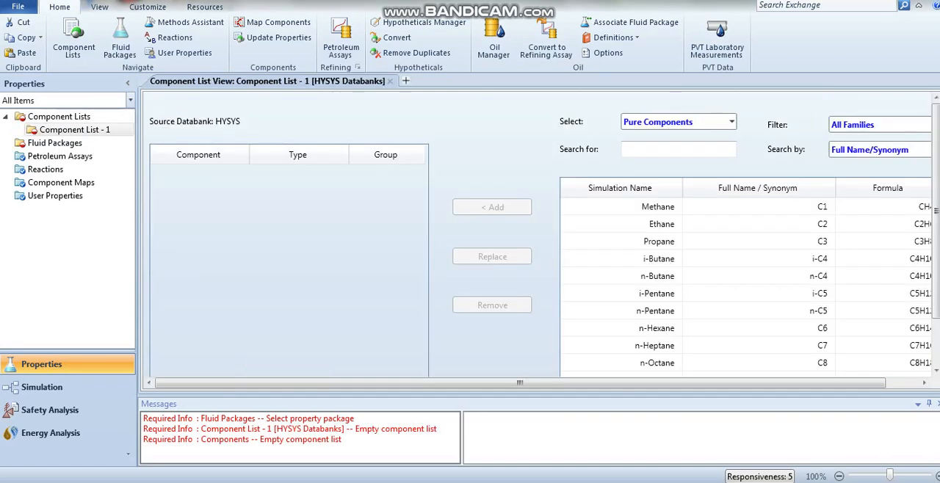
left_click(658, 206)
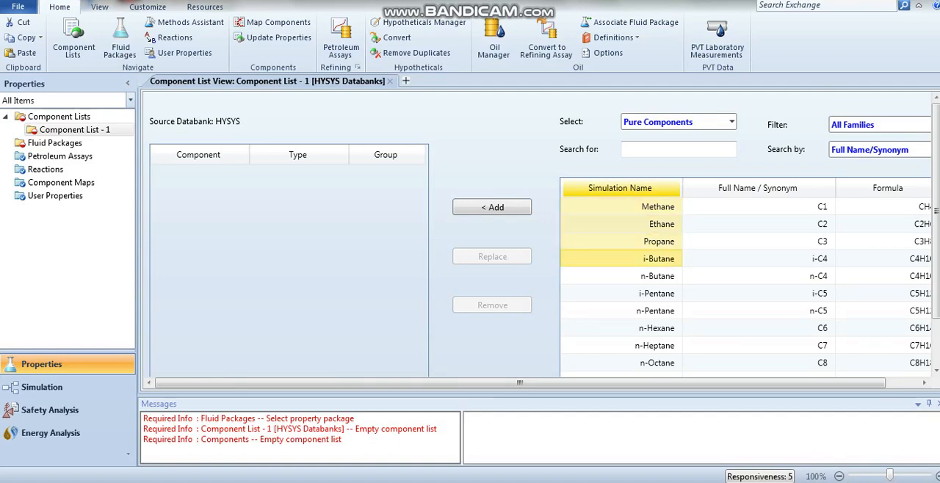
left_click(491, 207)
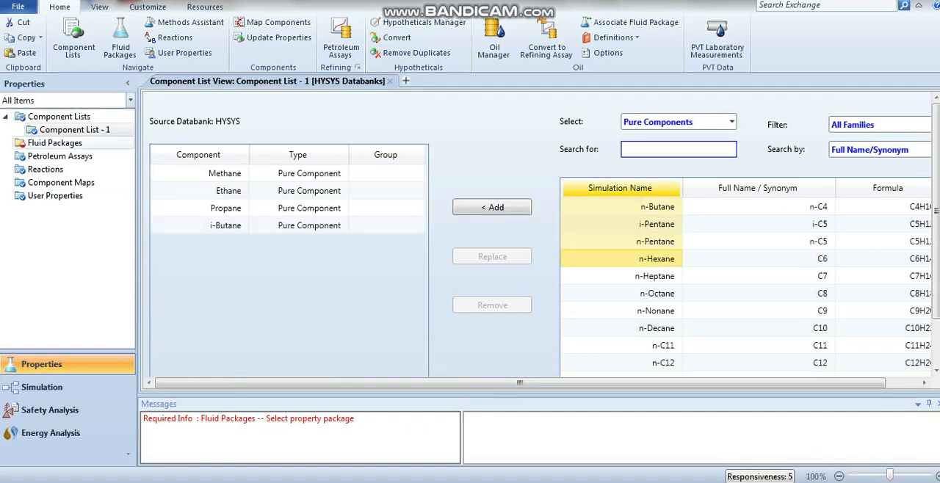
left_click(54, 143)
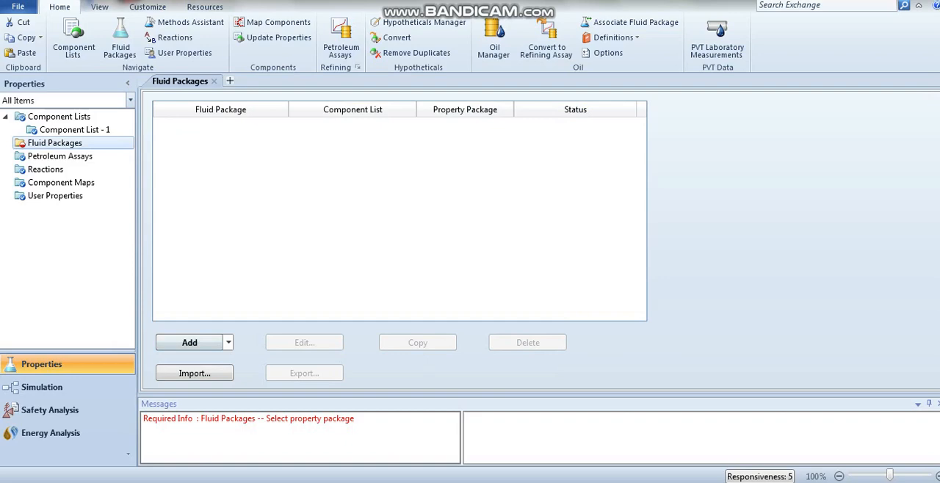
Create fluid package Basis-1 for Component List - 1 with Peng-Robinson as its property package.
left_click(190, 342)
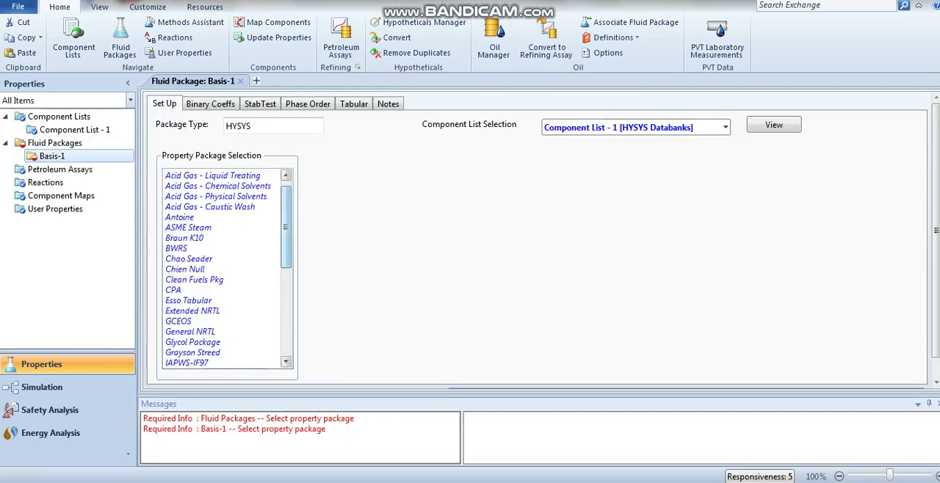
scroll("down", 3)
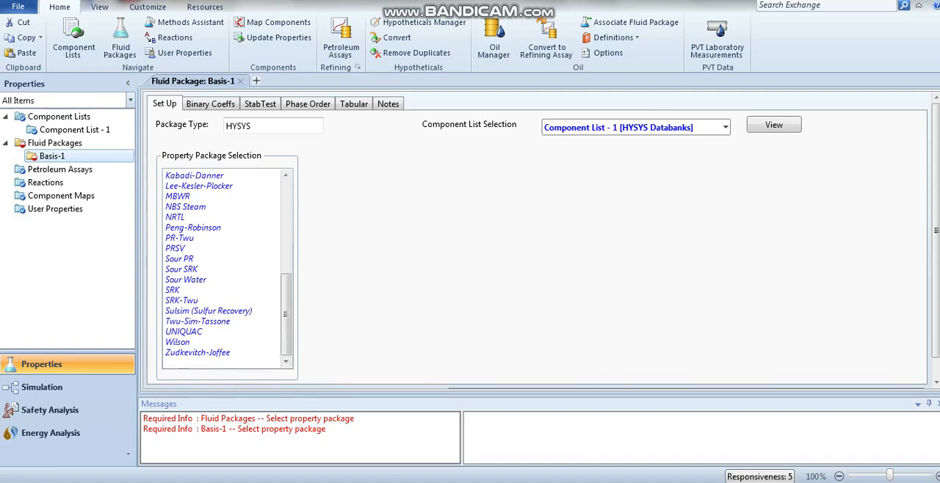
left_click(192, 227)
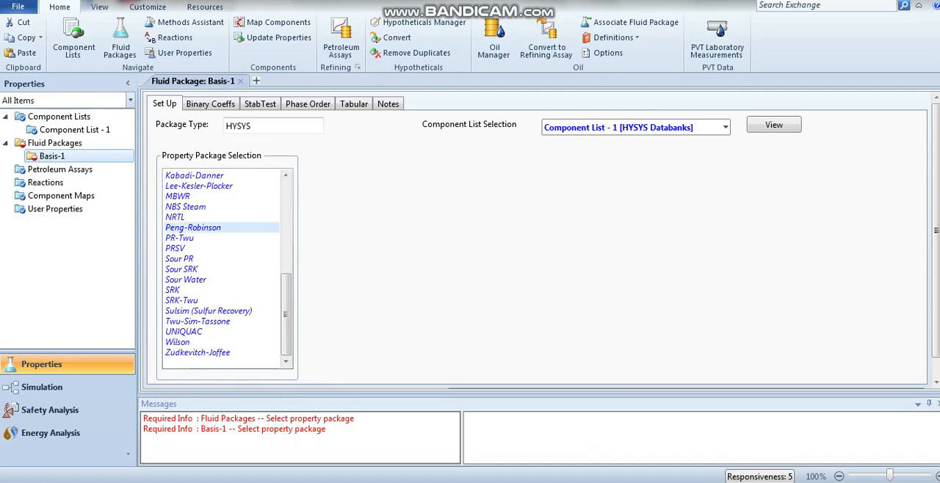
Place an Aspen Hydraulics sub-flowsheet HYDR-100 from the Piping & Hydraulics palette and enter its flowsheet.
left_click(42, 387)
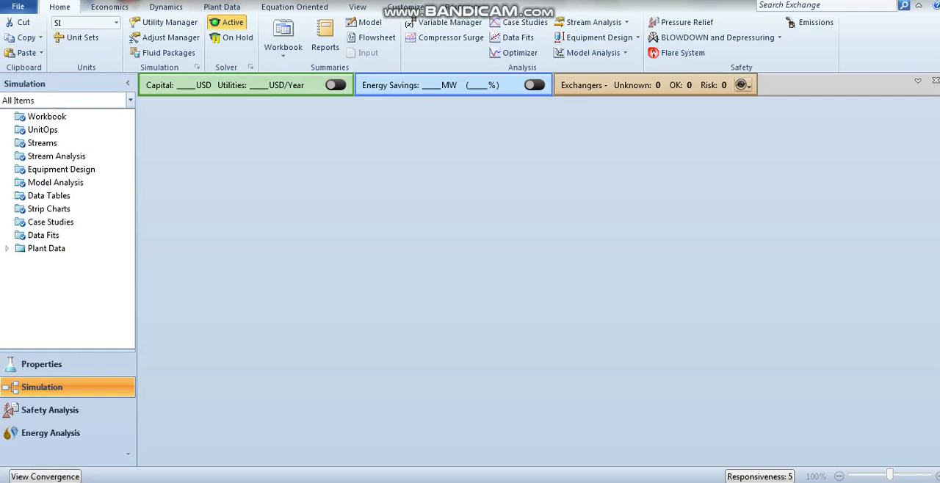
left_click(377, 37)
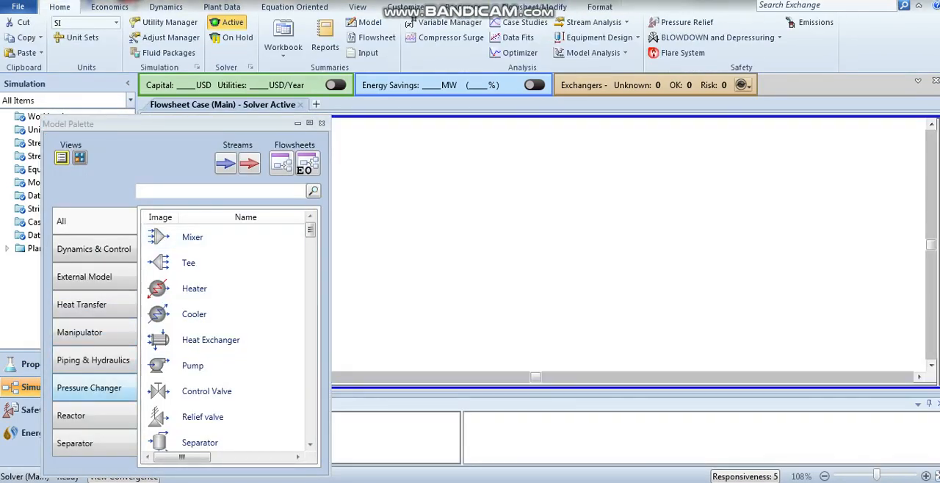
left_click(93, 360)
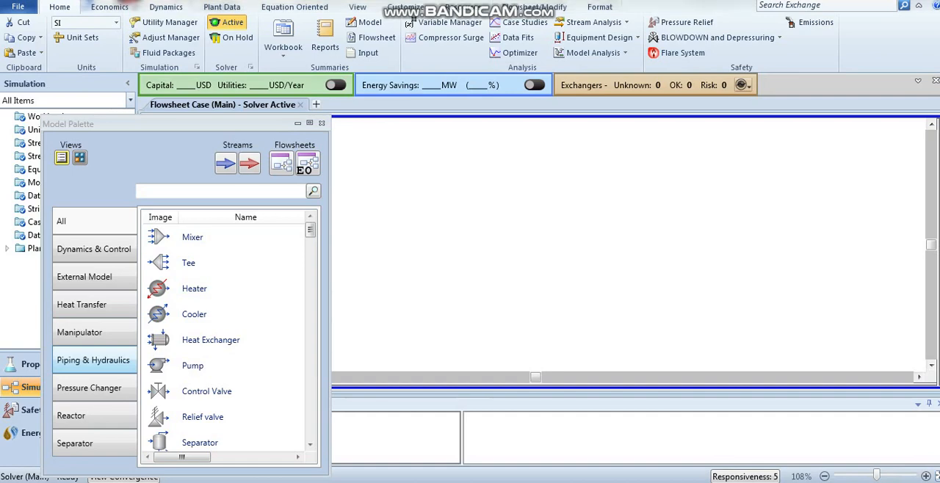
left_click(94, 359)
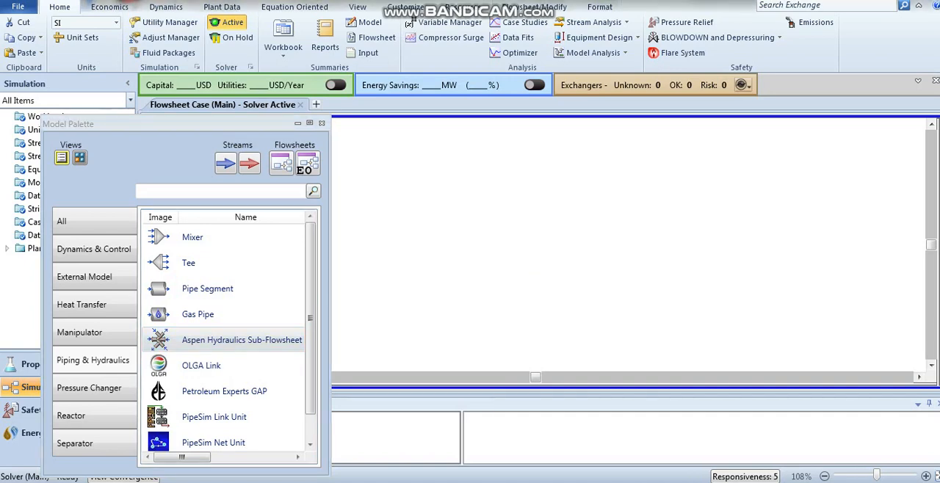
double_click(242, 339)
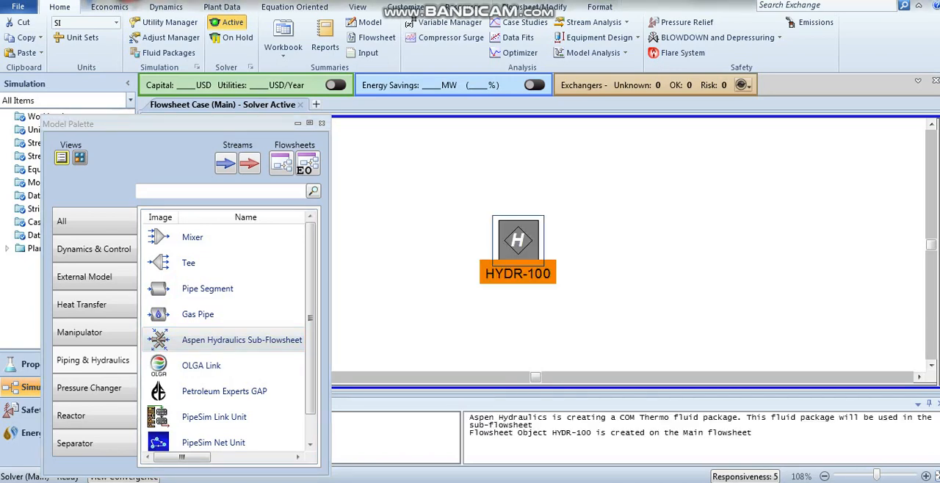
double_click(518, 241)
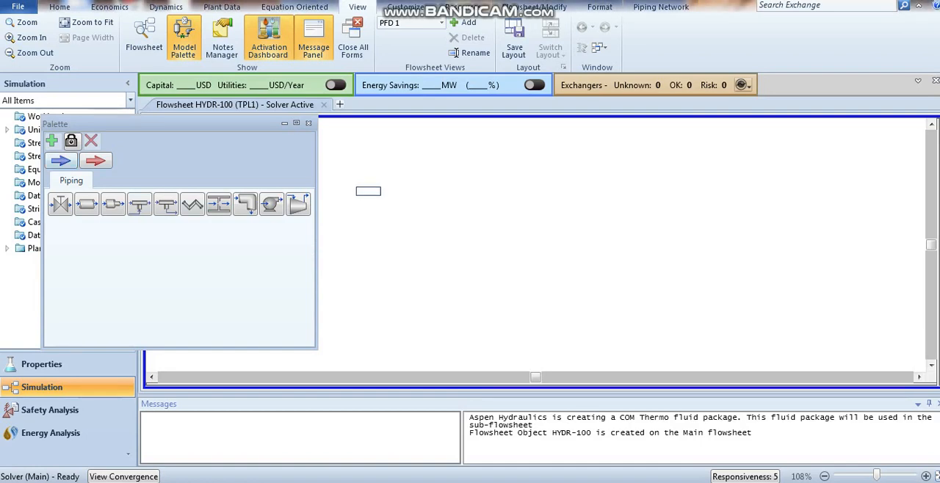
Place the feed streams, pipes and mixer in HYDR-100 and give feed stream 1 molar flow 113.4 kgmole/h.
left_click(368, 192)
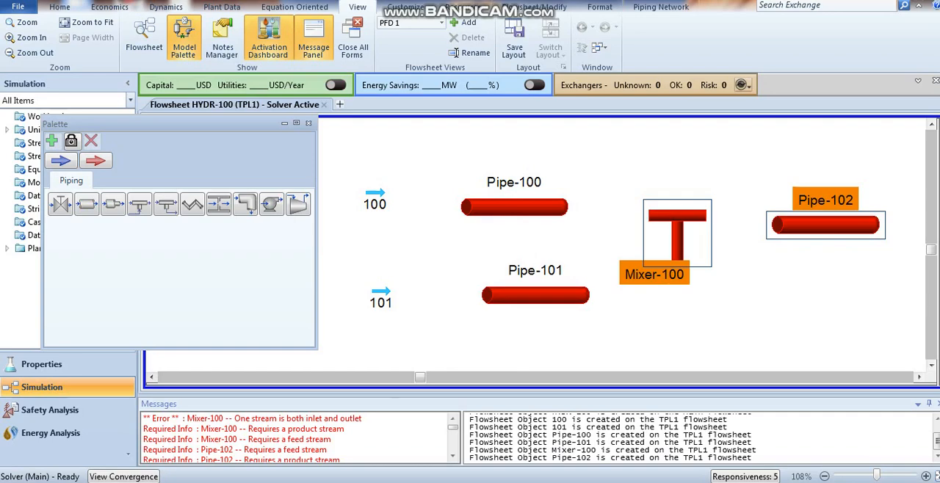
left_click(308, 123)
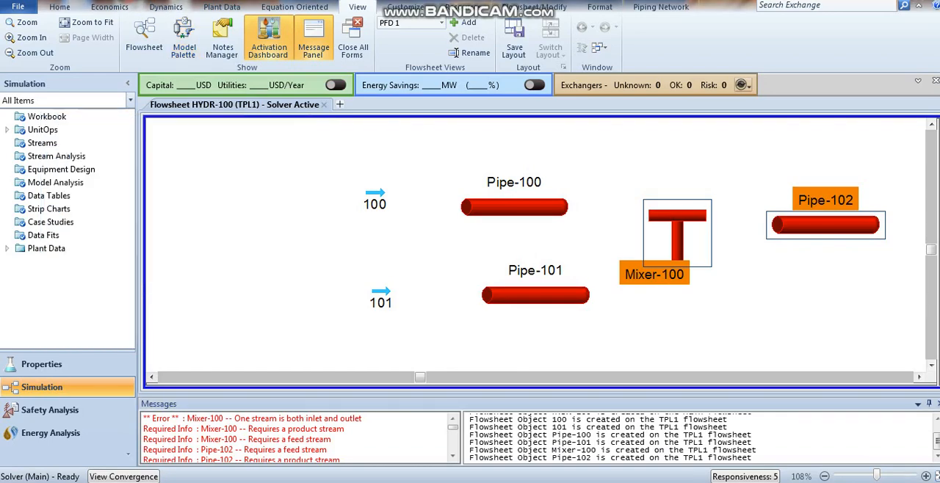
double_click(374, 204)
type("113.4")
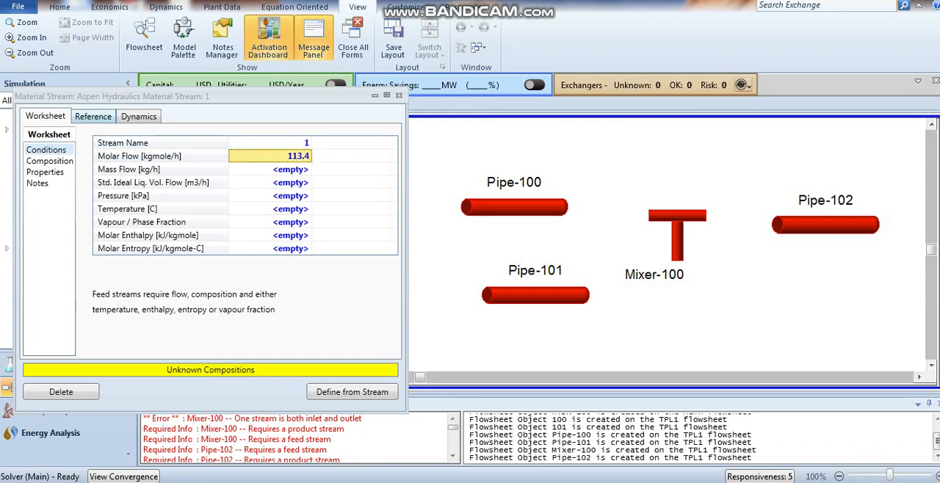
Give feed stream 1 a 5 °C reference temperature and 0.25 mole fractions of all four components.
left_click(93, 116)
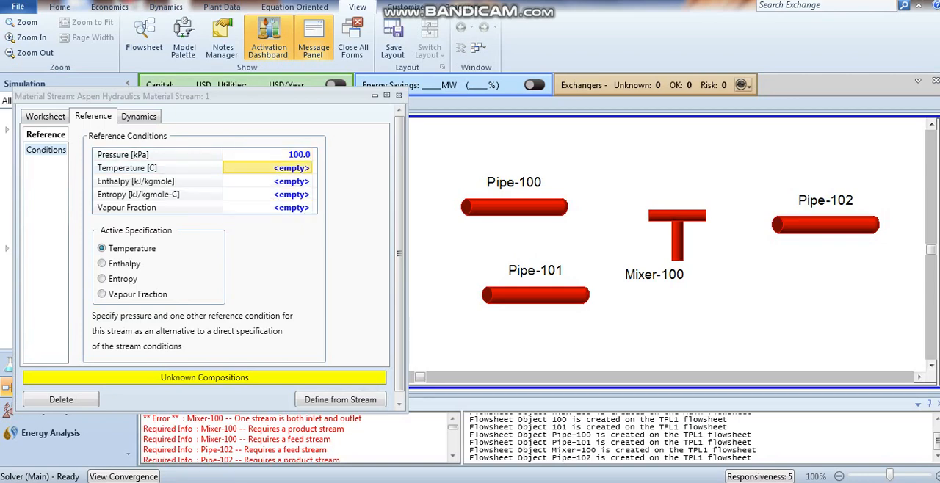
type("5.000")
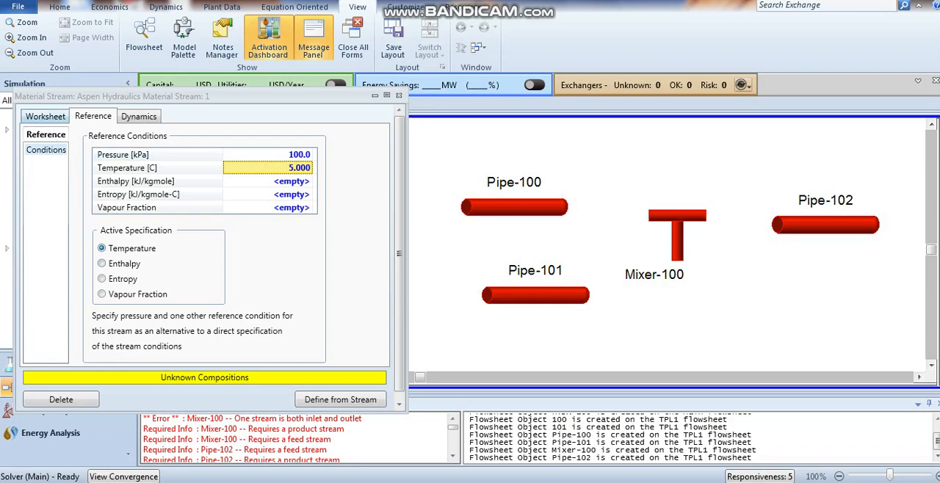
left_click(44, 116)
type("0")
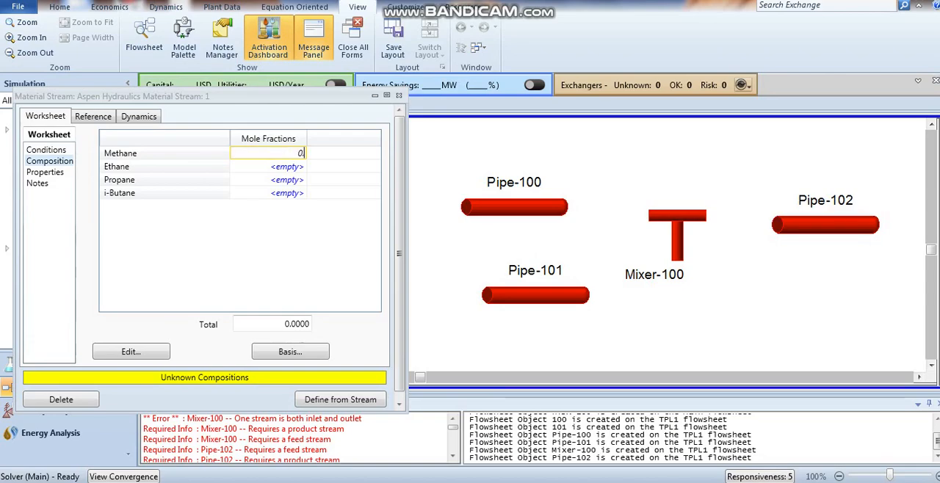
left_click(130, 352)
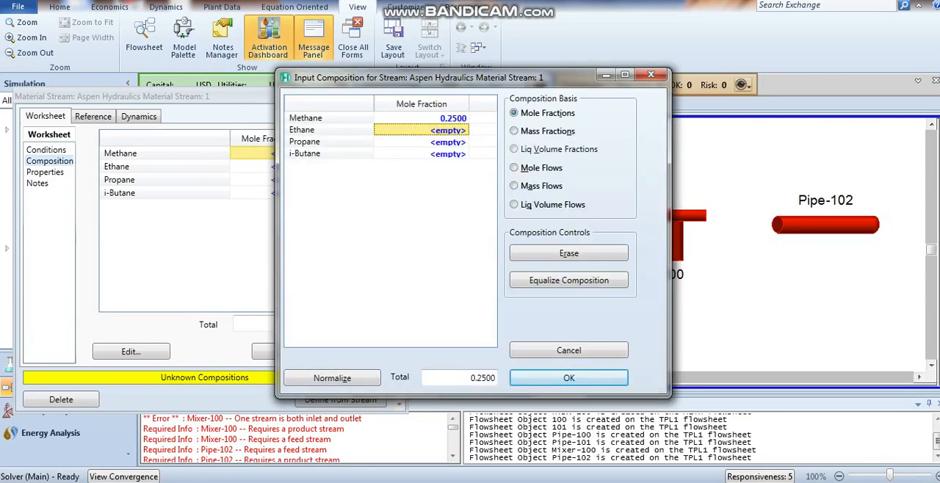
type("0.2500")
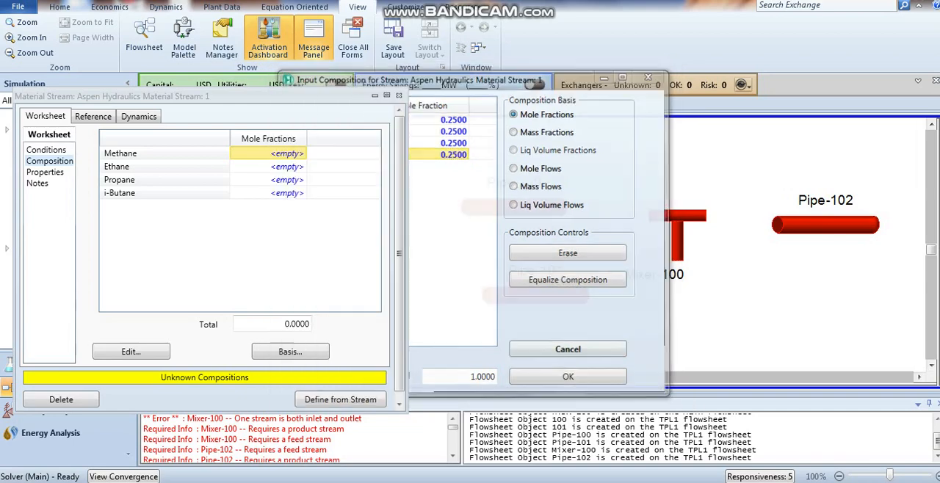
left_click(567, 376)
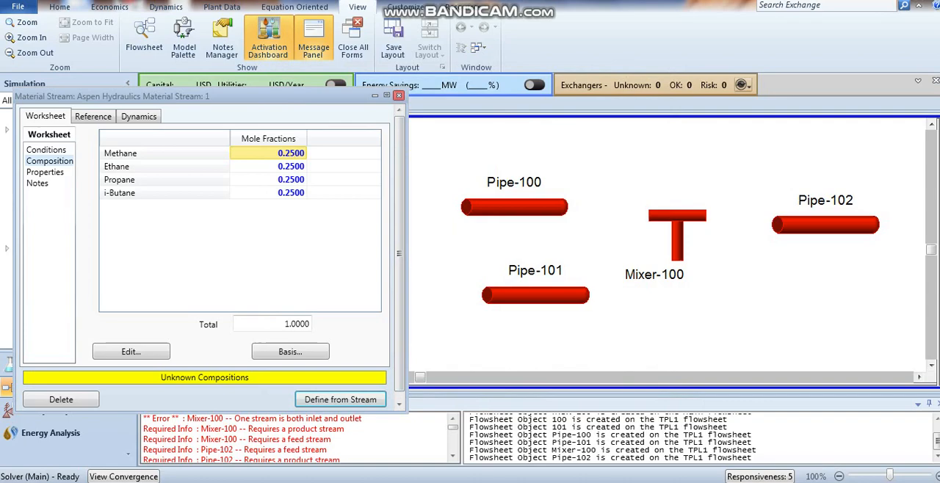
left_click(399, 95)
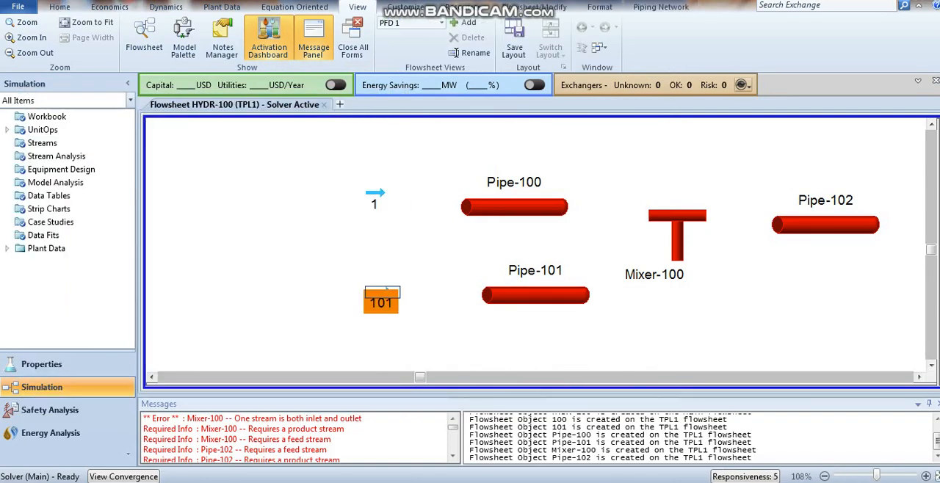
Give the second feed stream, stream 3, a molar flow of 100 kgmole/h.
double_click(382, 300)
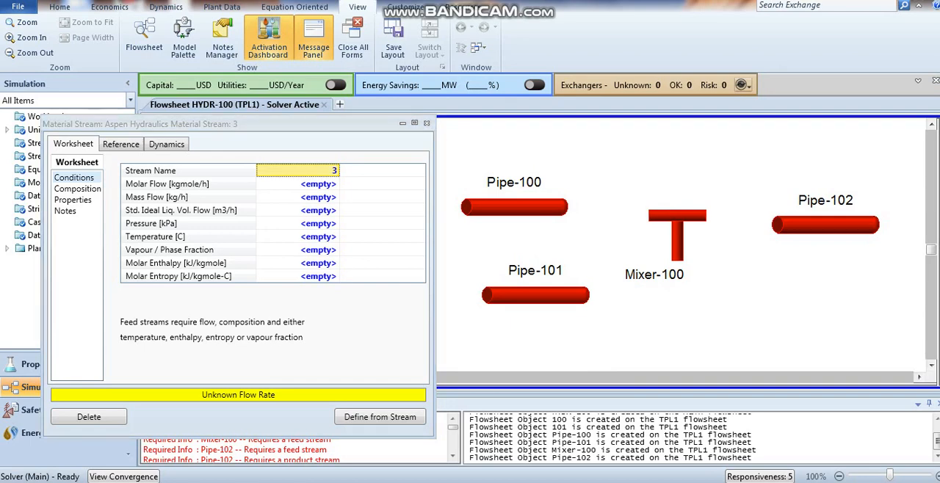
left_click(296, 184)
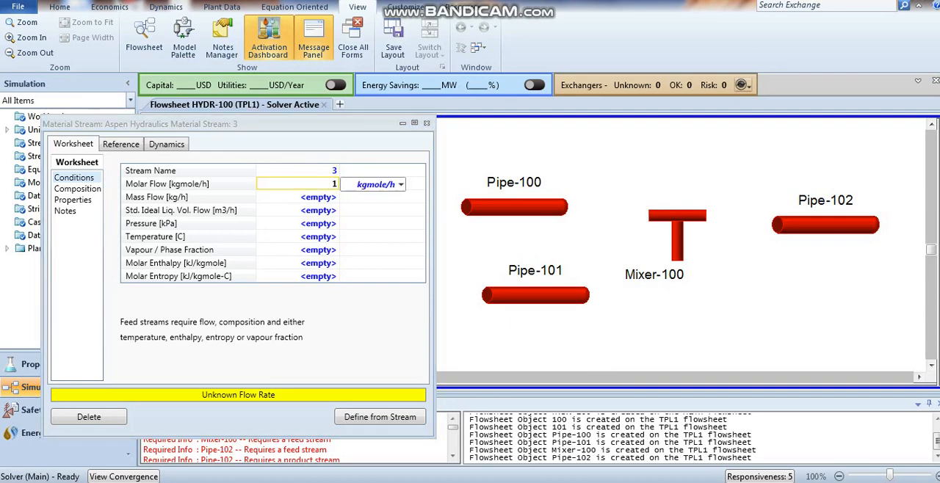
type("100.0")
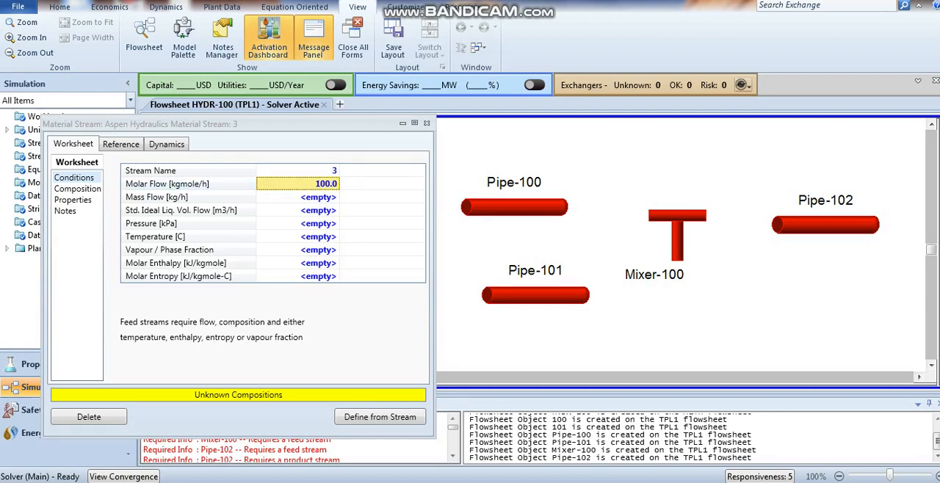
Set stream 3 to 0.25 mole fraction of each component and a 5 °C reference temperature.
left_click(77, 189)
type("0")
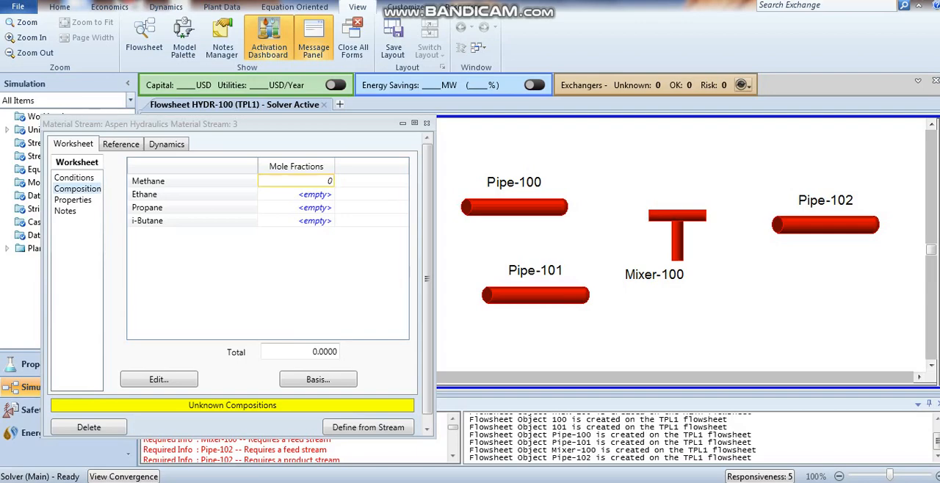
left_click(159, 379)
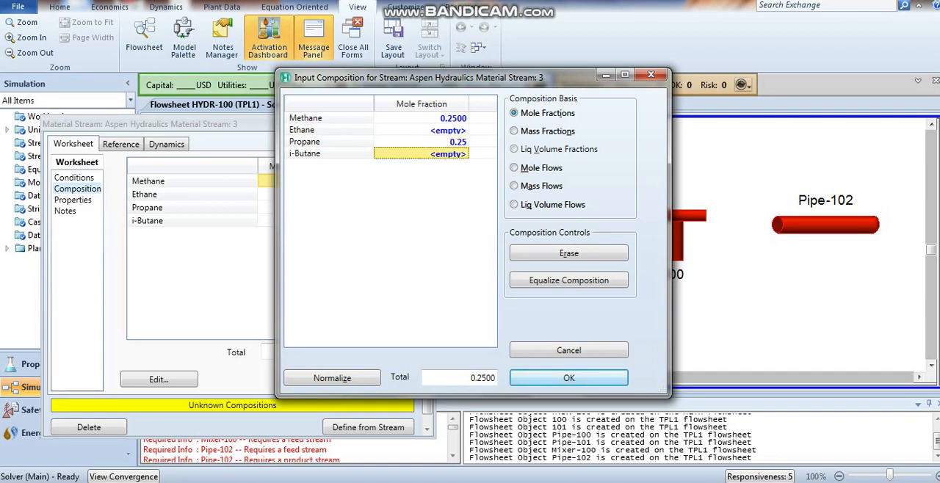
type("0.250")
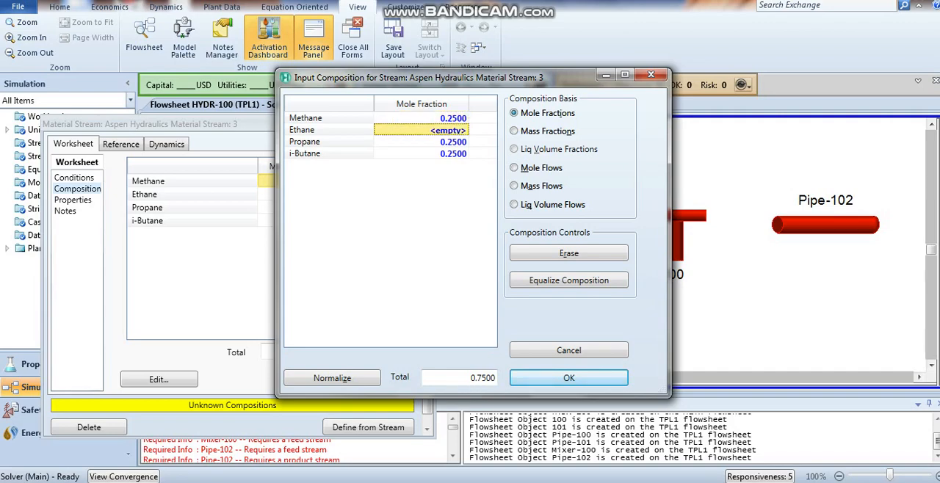
type("0.25")
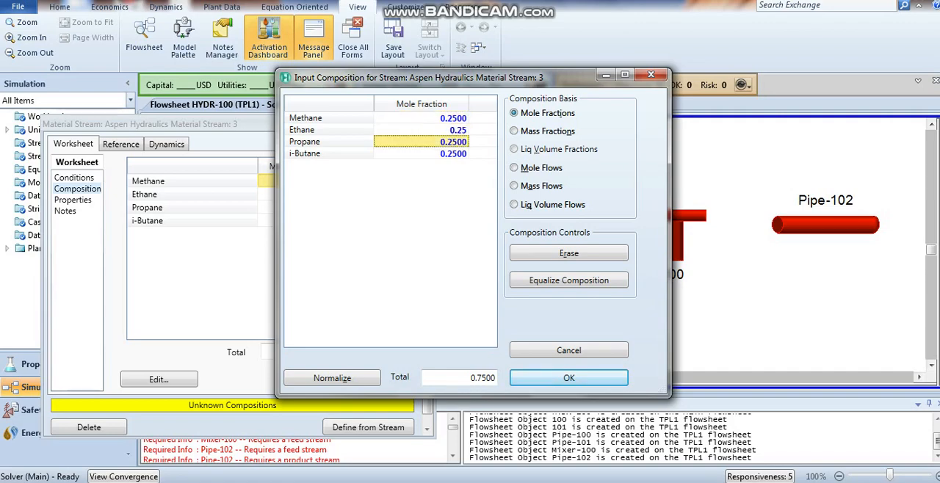
left_click(569, 378)
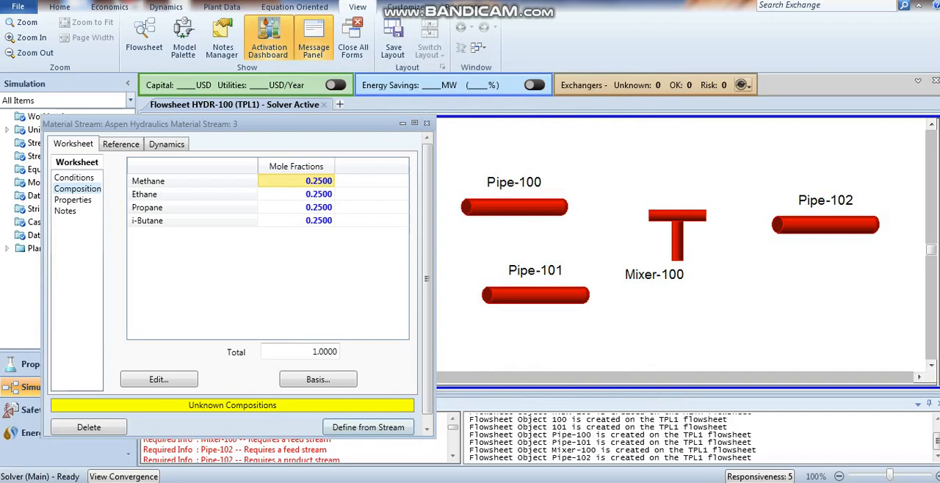
left_click(120, 143)
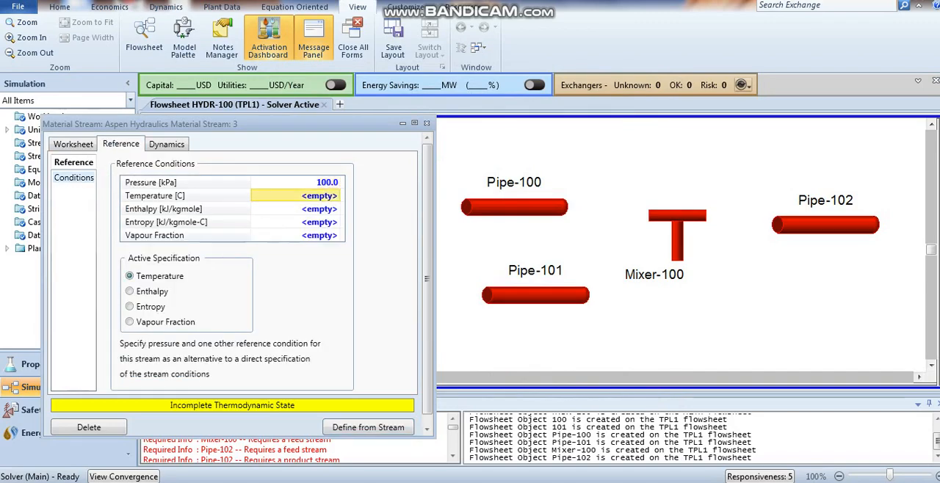
type("5.000")
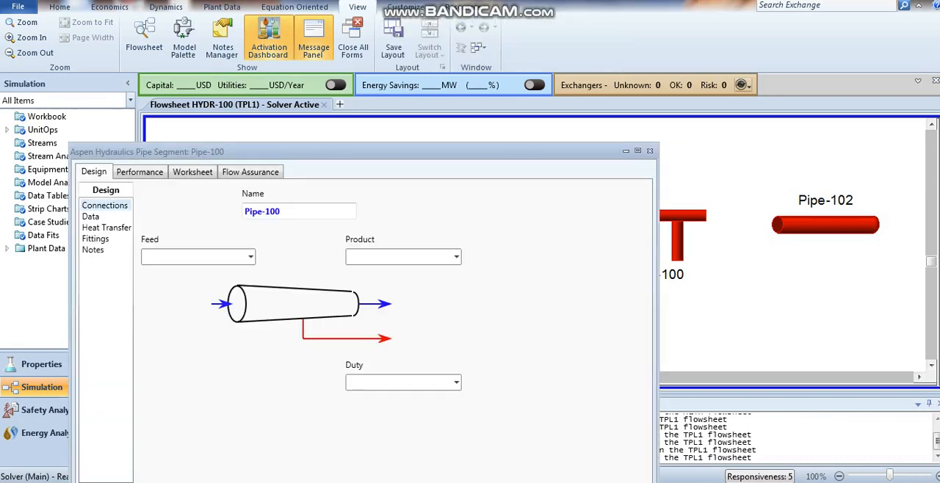
Connect Pipe-100 from feed stream 1 to product stream 2 with energy stream 11.
left_click(250, 257)
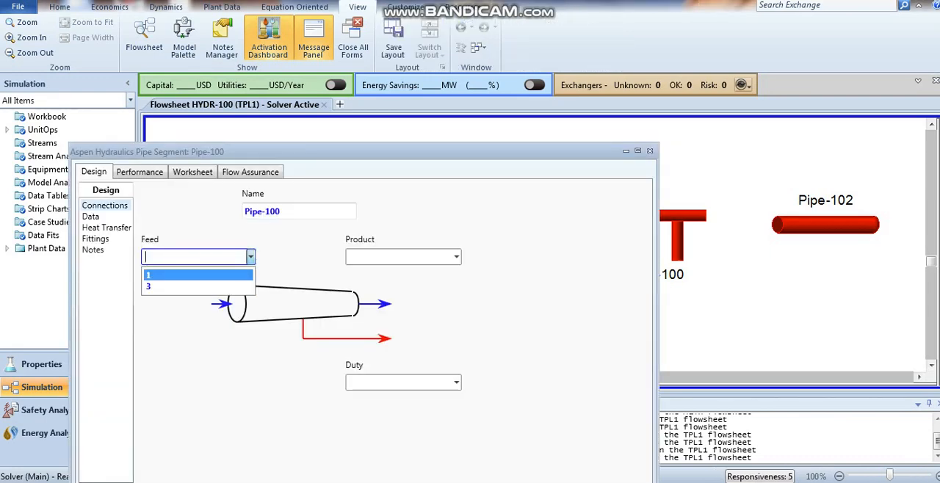
left_click(198, 275)
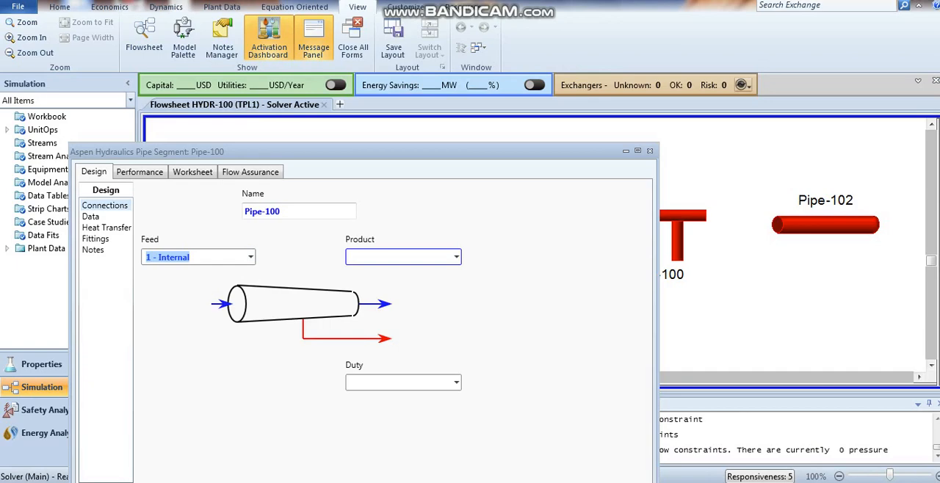
type("2 - Internal")
left_click(404, 382)
type("11")
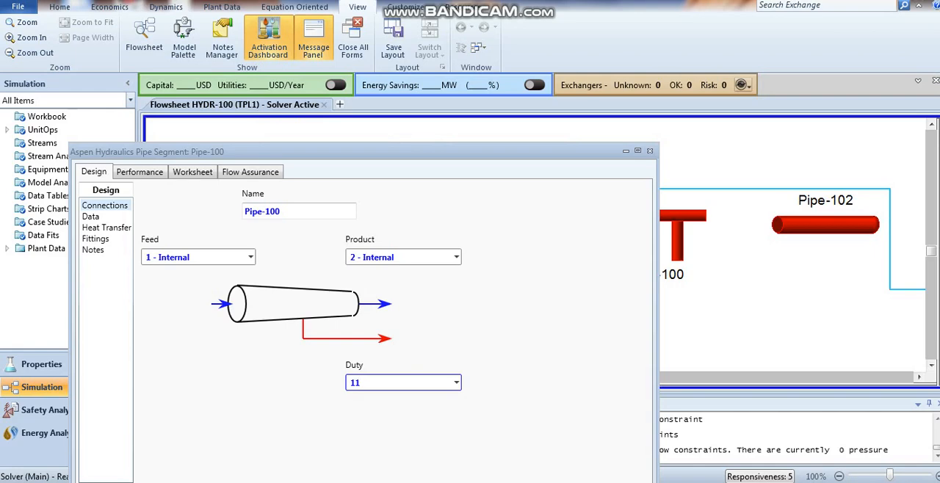
Set Pipe-100's length to 1000 m, review its heat transfer specification and return to the flowsheet.
left_click(91, 216)
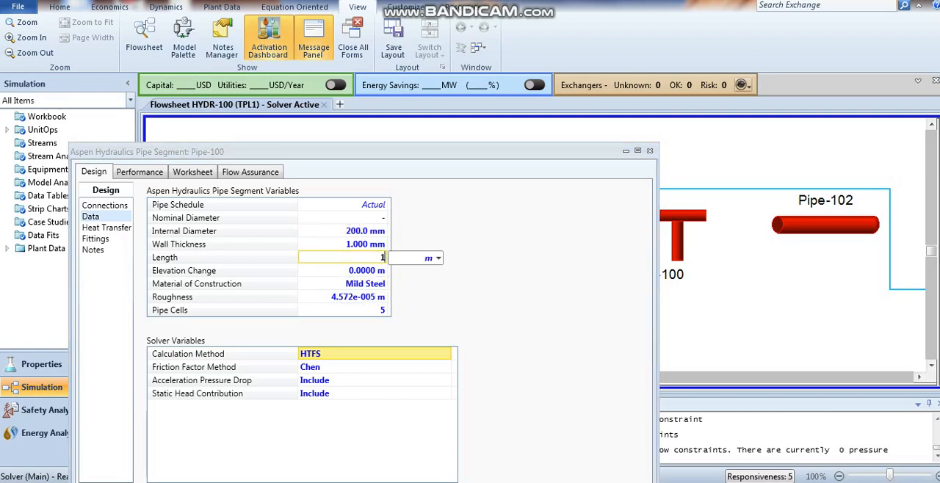
type("1000 m")
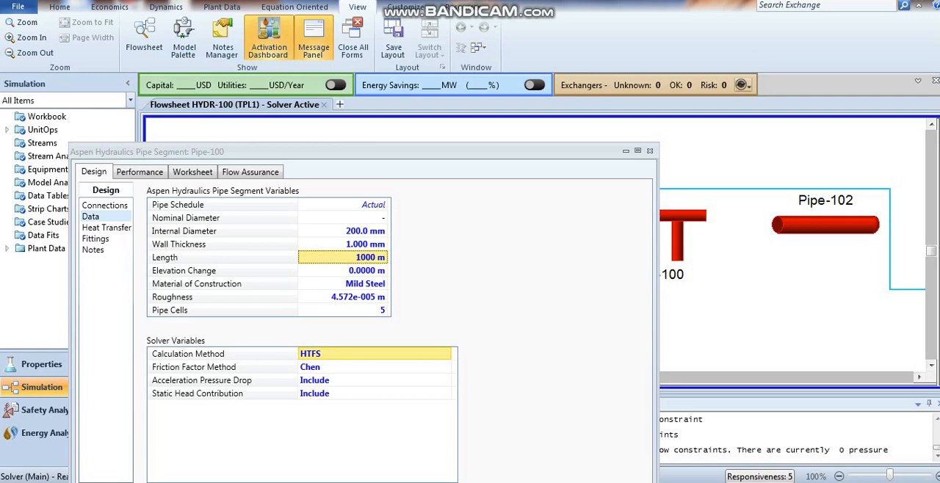
left_click(106, 228)
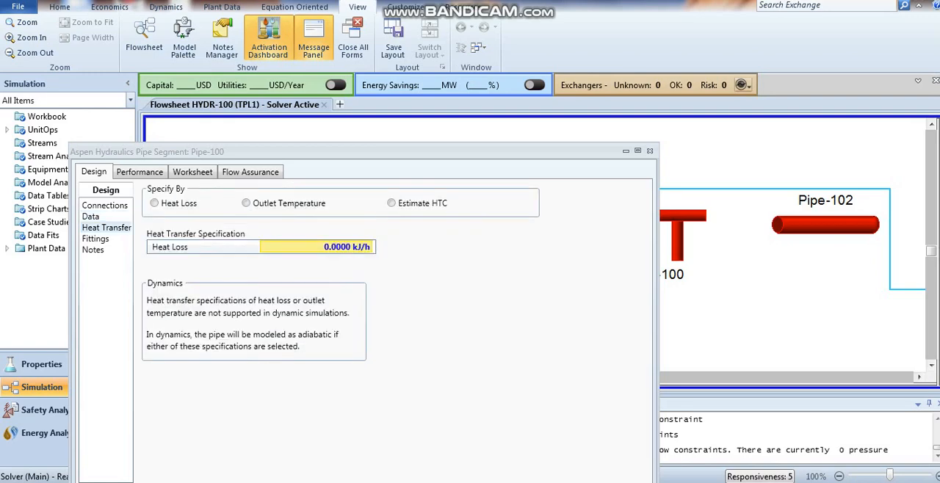
left_click(649, 152)
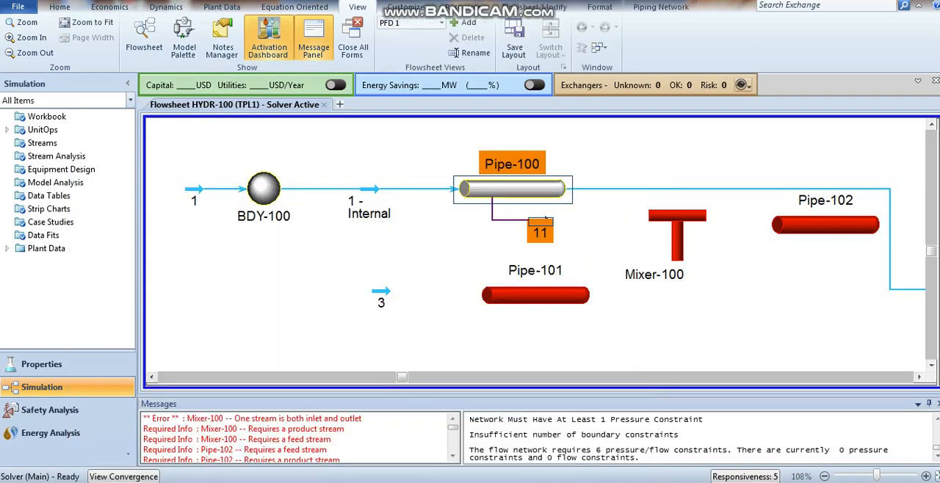
mouse_move(534, 295)
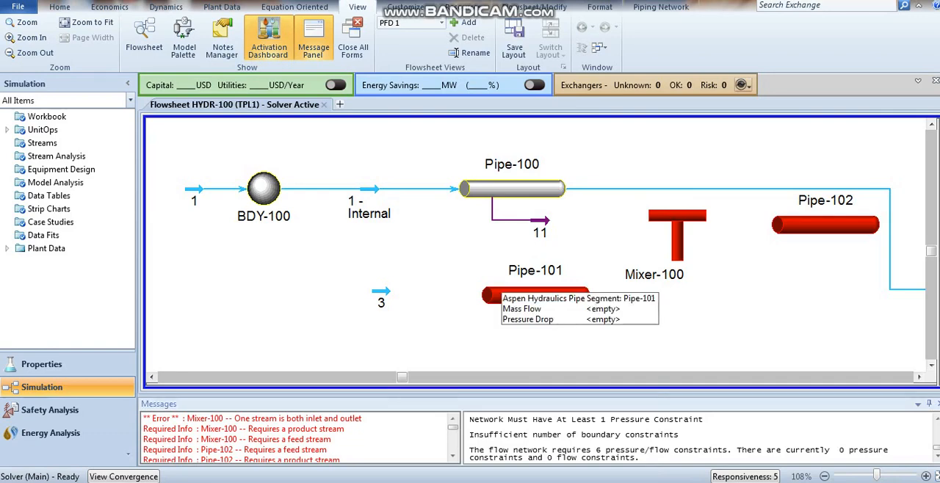
scroll("right", 3)
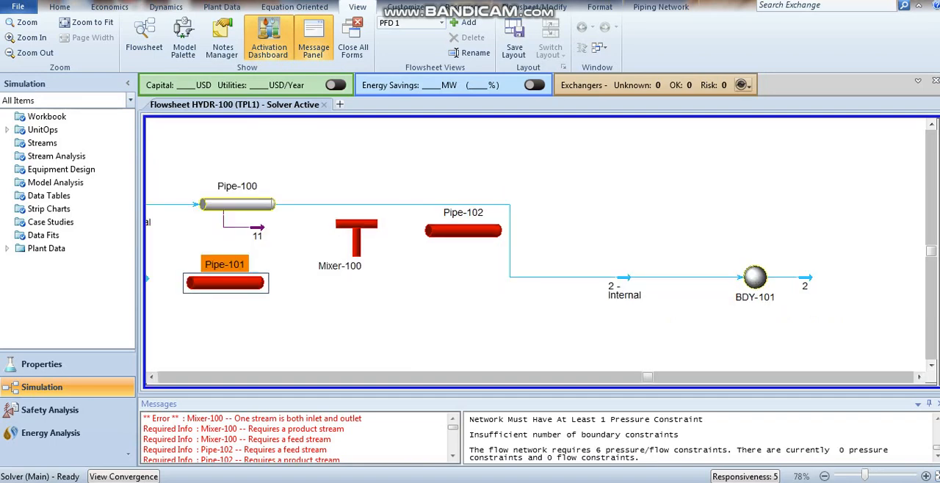
Connect Pipe-101 from feed stream 3 to product stream 4 with energy stream 33.
double_click(226, 282)
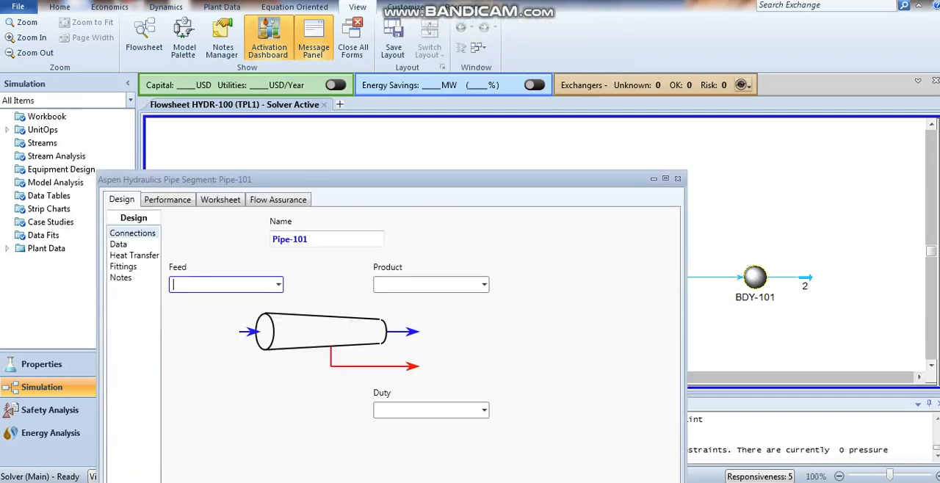
left_click(278, 285)
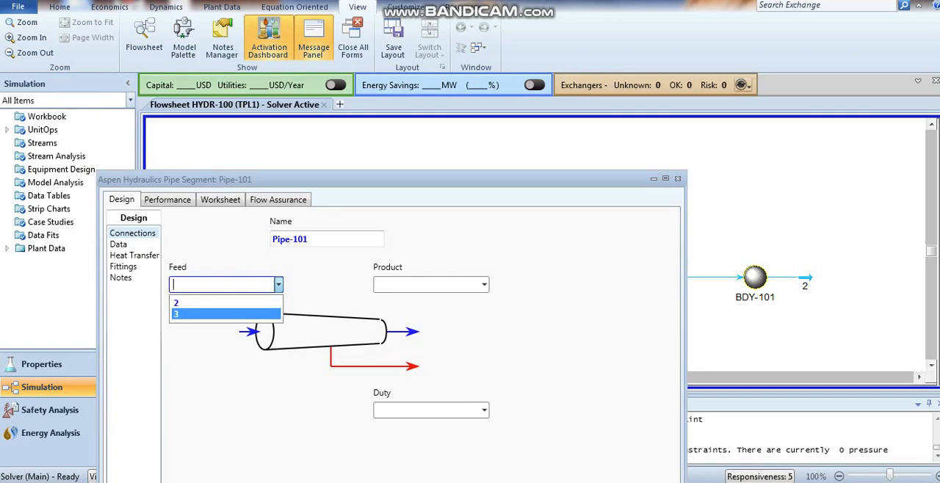
left_click(176, 314)
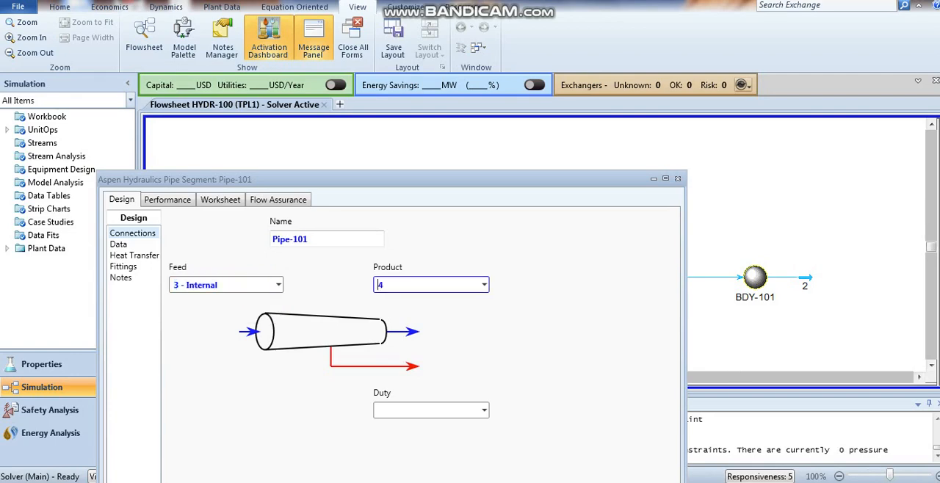
left_click(431, 285)
type("33")
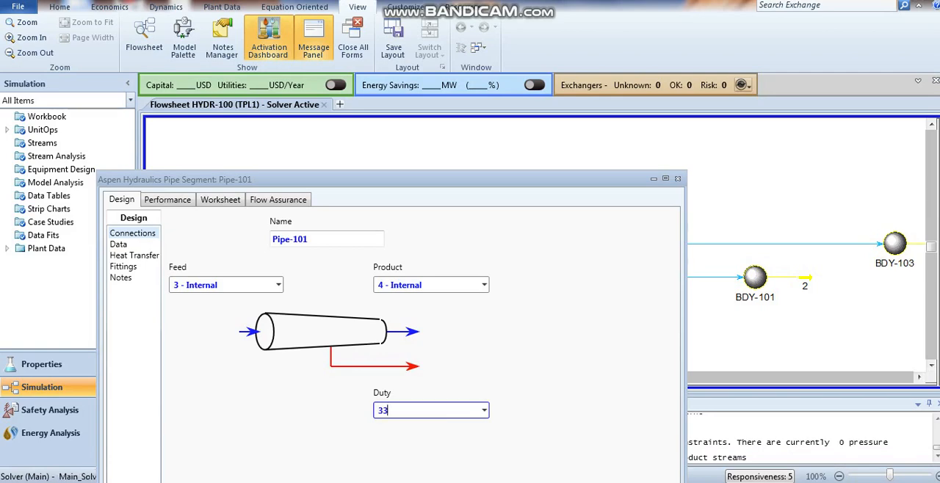
Set Pipe-101's internal diameter to 200 mm and return to the flowsheet.
left_click(118, 244)
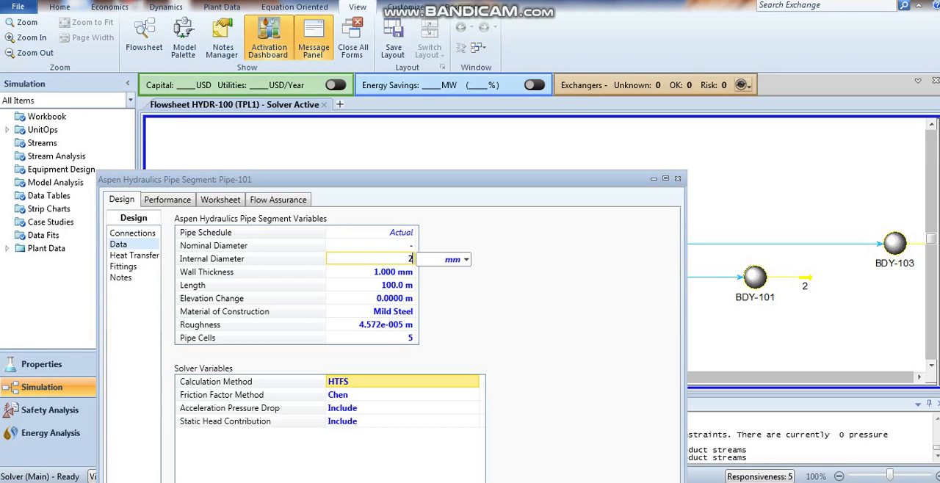
type("200 mm")
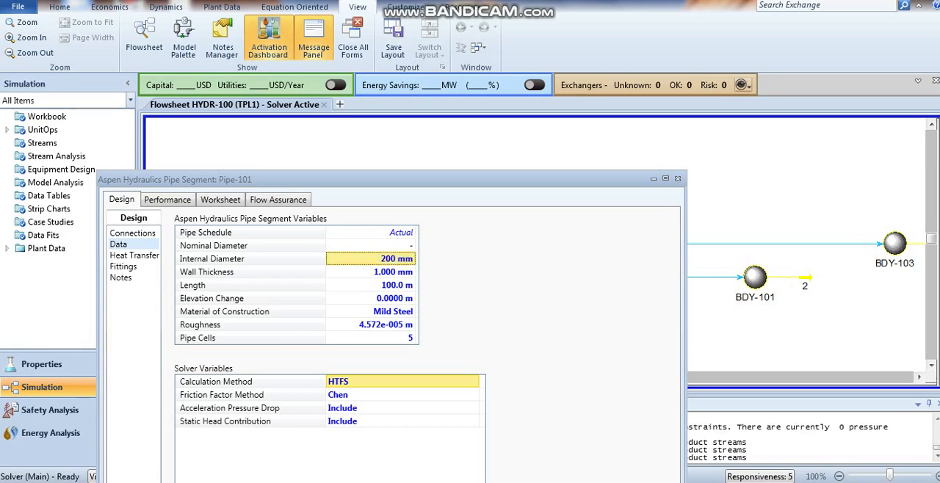
left_click(397, 285)
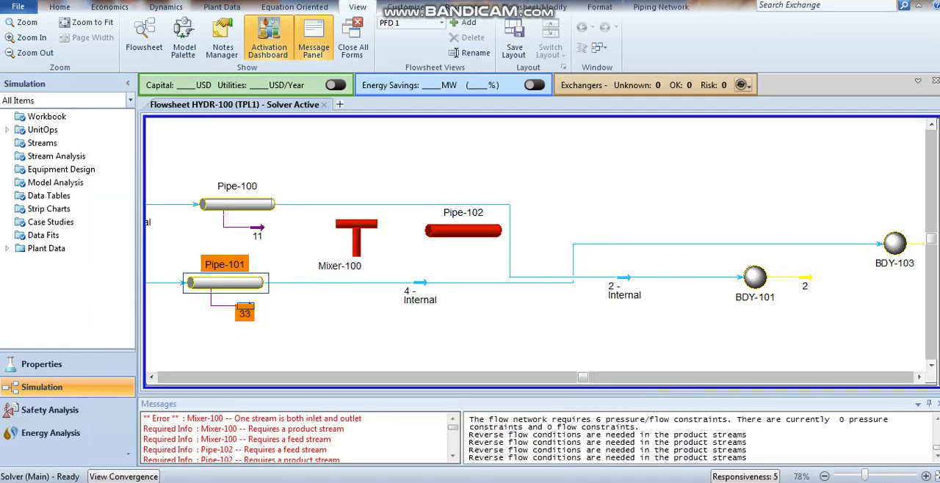
Connect Mixer-100 with feed stream 2, side arm stream 4 and product stream 5.
double_click(356, 238)
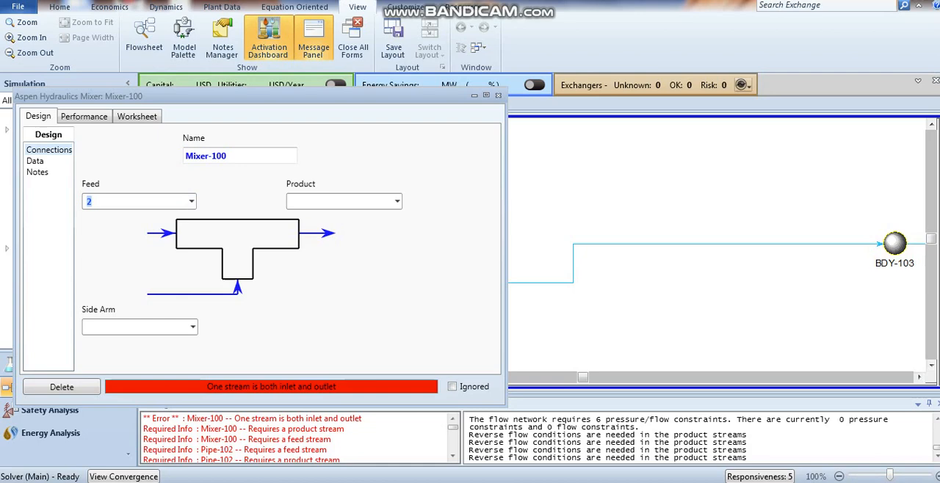
left_click(192, 327)
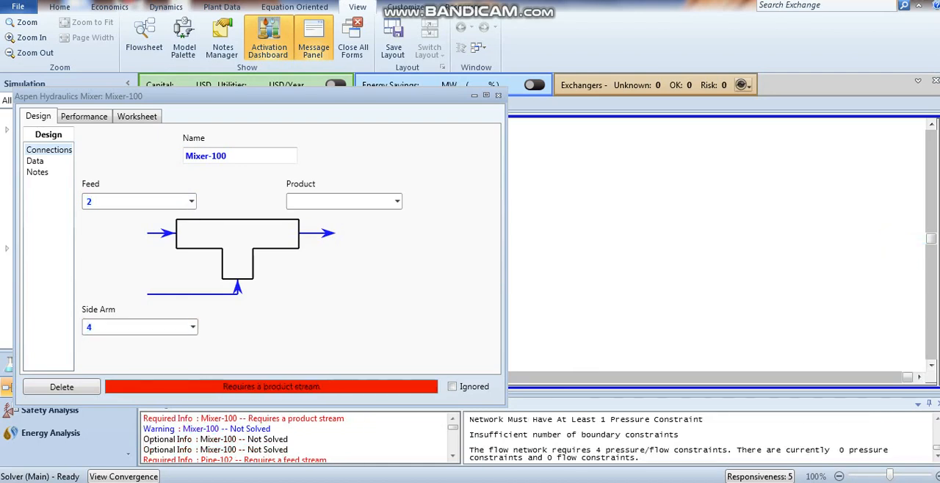
left_click(338, 201)
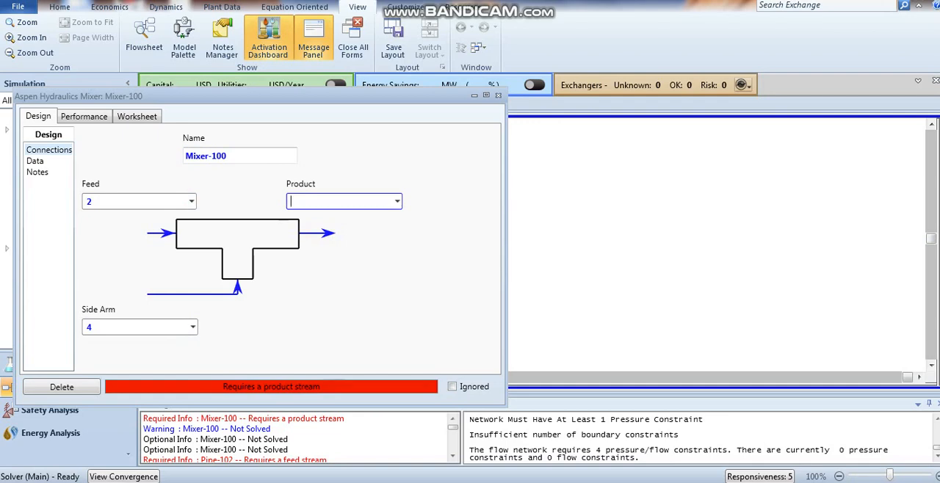
type("5")
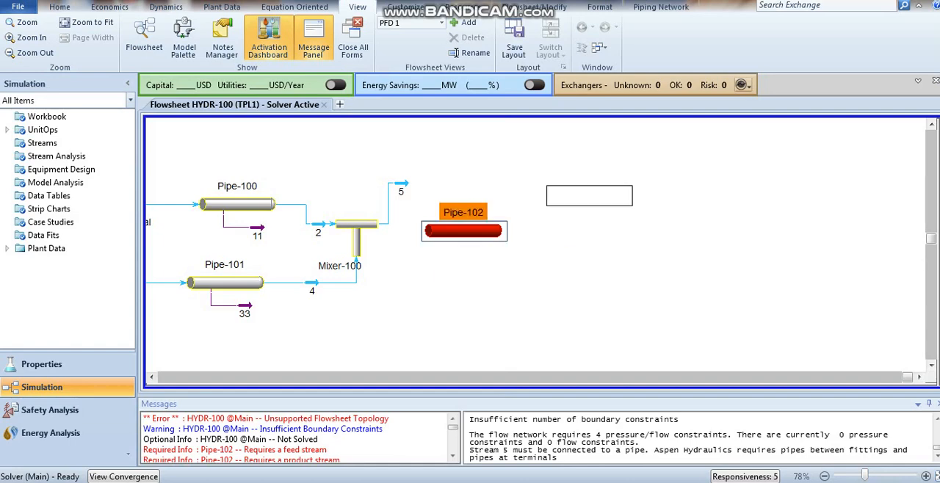
Move Pipe-102 right of the mixer and connect it from stream 5 to stream 6 with energy stream 55.
left_click_drag(463, 231, 588, 195)
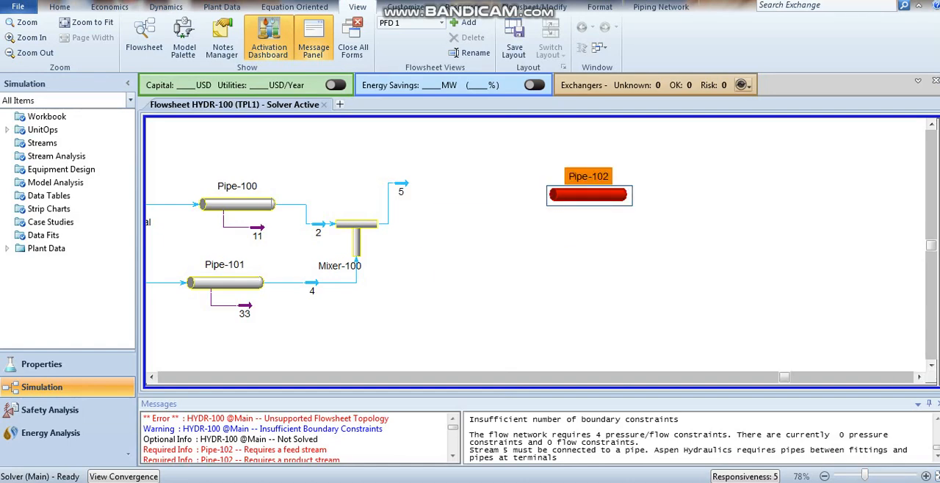
double_click(588, 195)
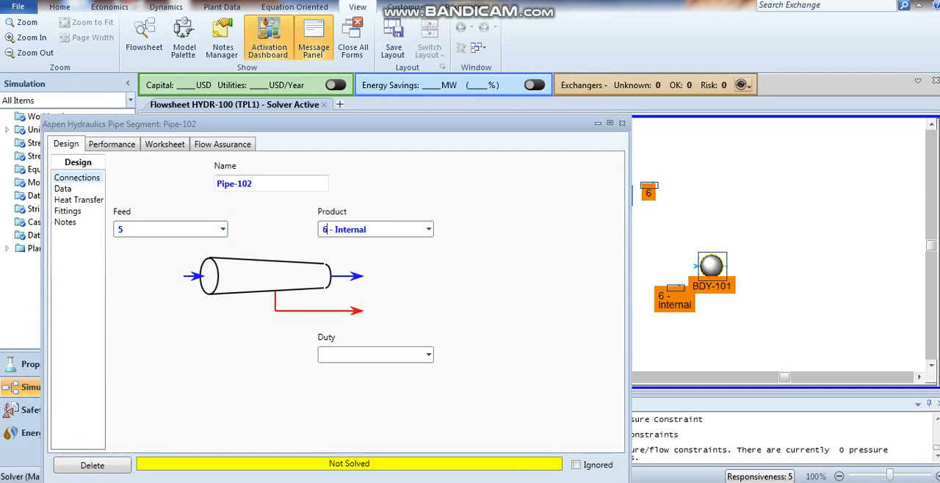
type("55")
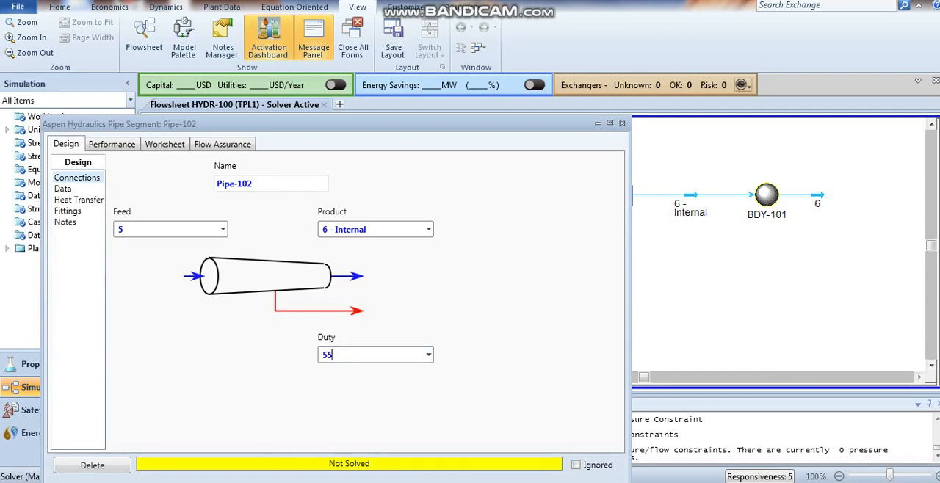
Set Pipe-102's length to 1000 m and return to the flowsheet.
left_click(62, 189)
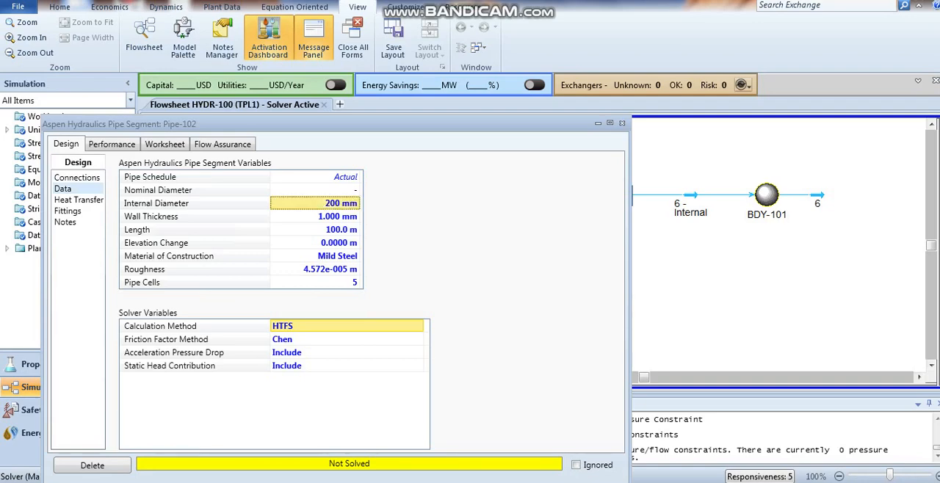
left_click(316, 229)
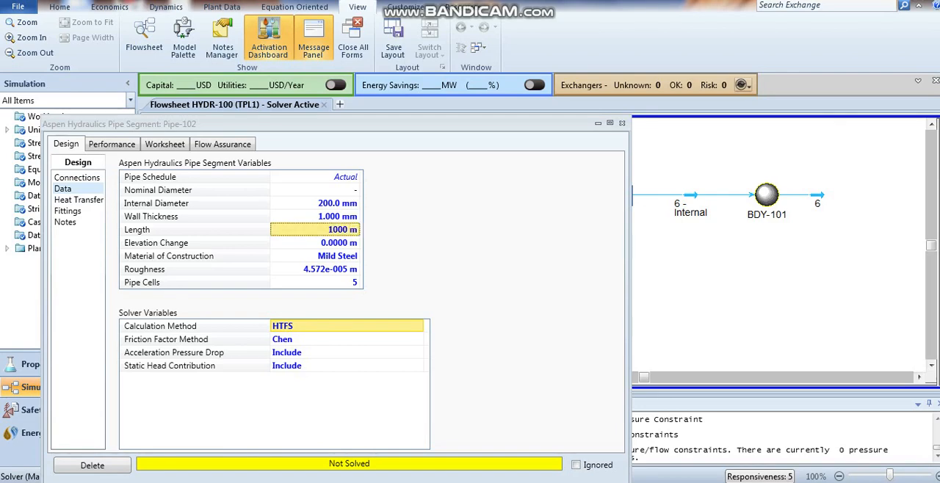
left_click(622, 124)
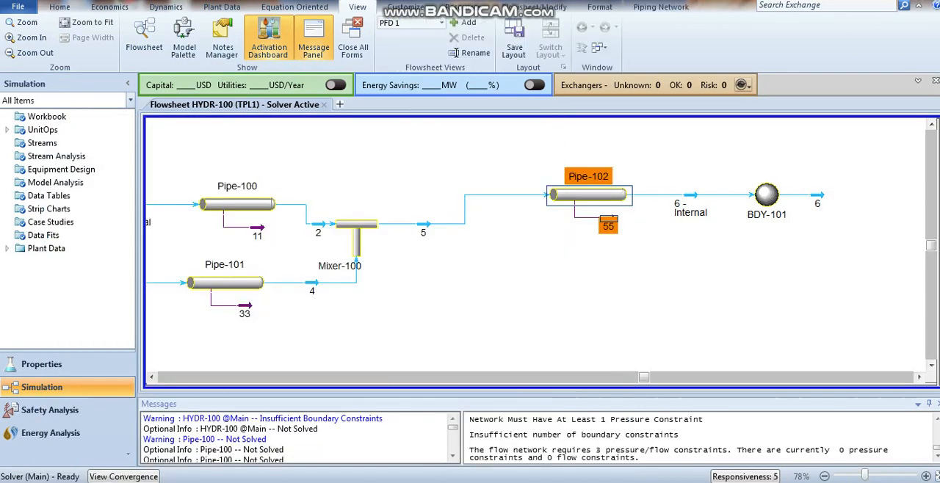
Give outlet stream 6 a pressure of 101.3 kPa on its Conditions page.
double_click(817, 204)
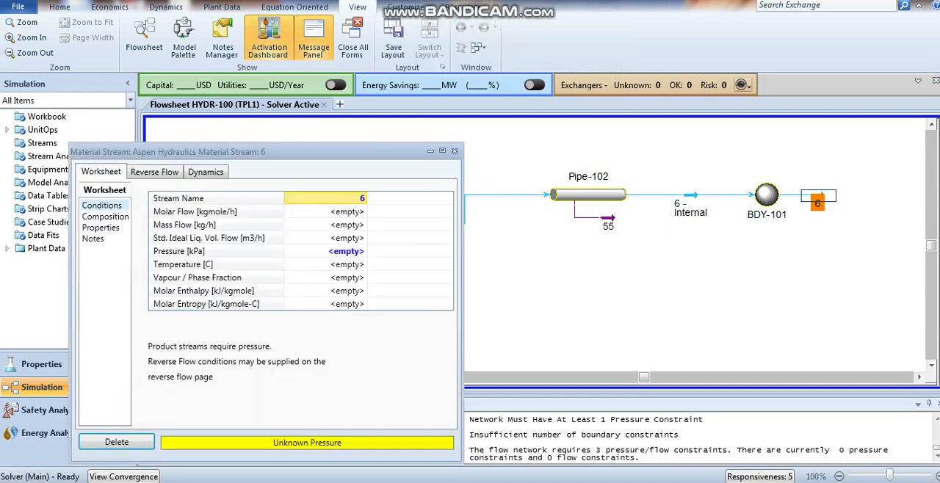
left_click(346, 251)
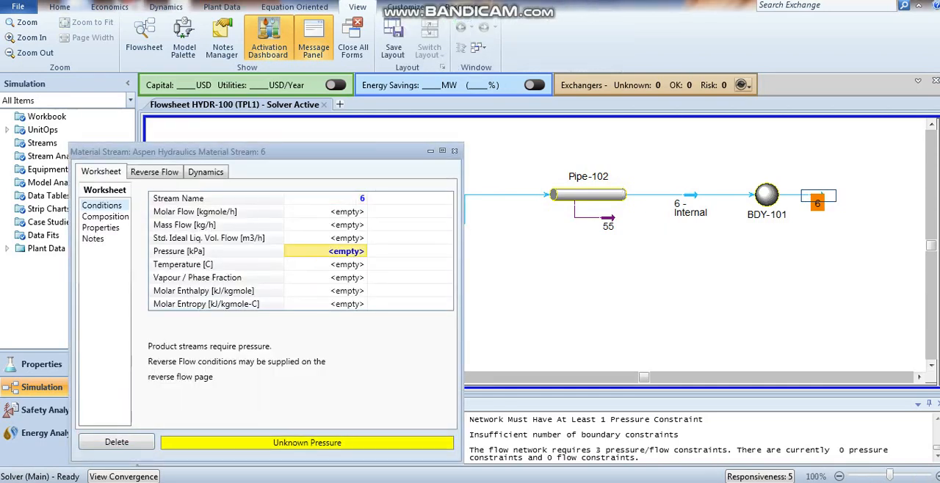
type("101.3")
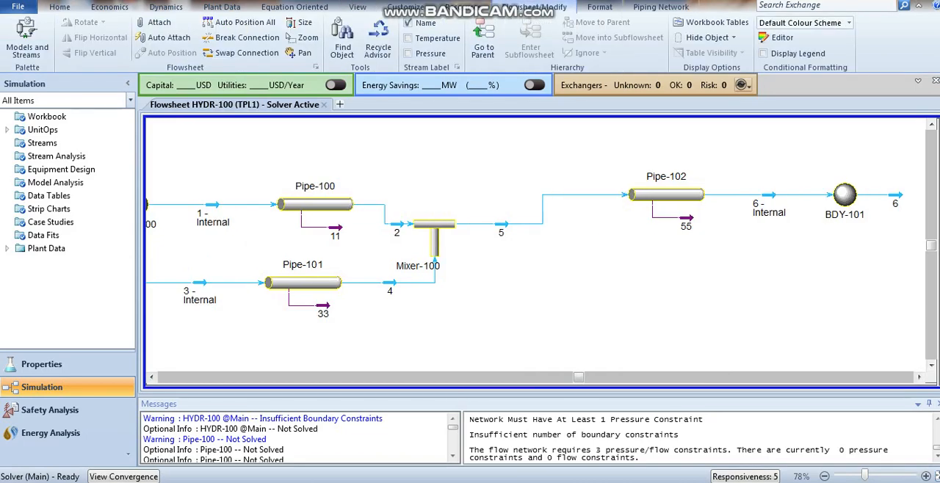
left_click(482, 31)
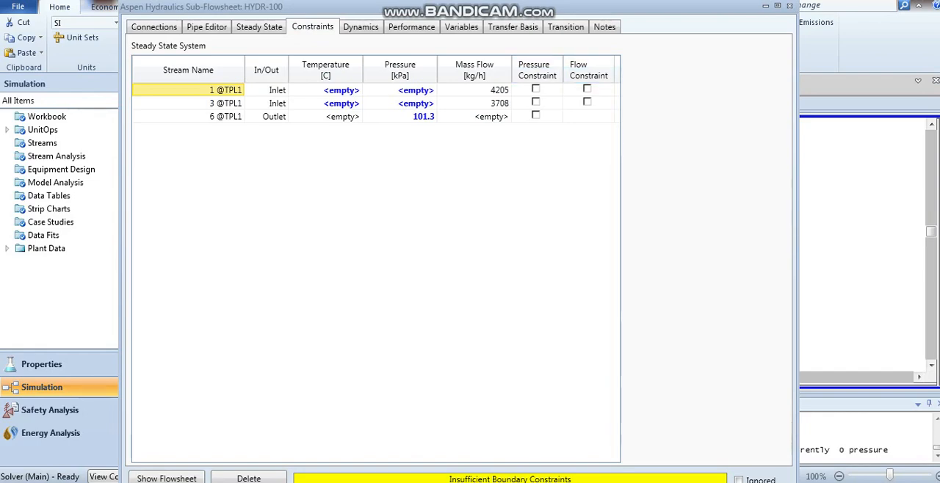
In HYDR-100 Constraints, fix flow for inlets 1 and 3 and pressure for outlet 6.
left_click(587, 102)
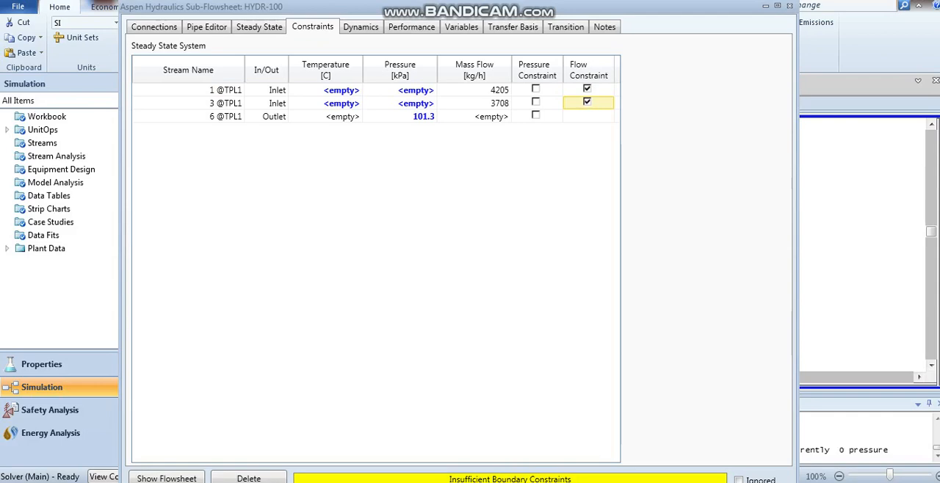
left_click(536, 69)
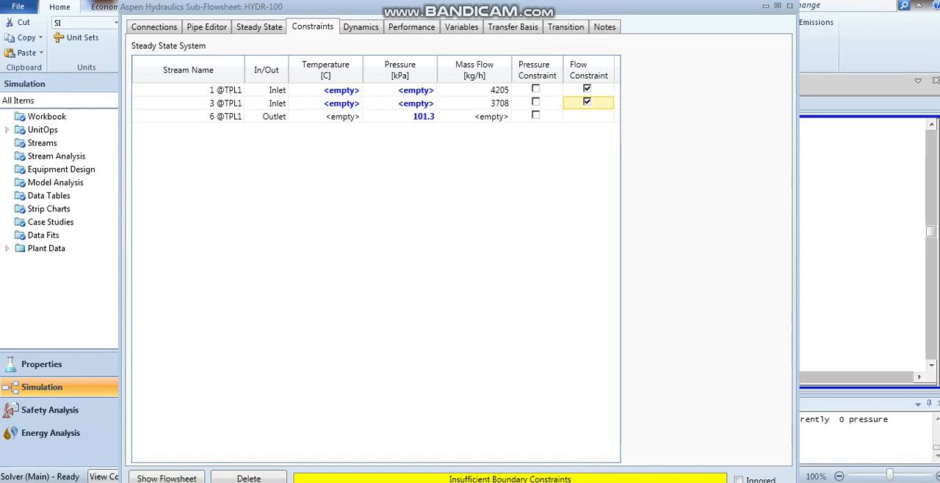
left_click(535, 116)
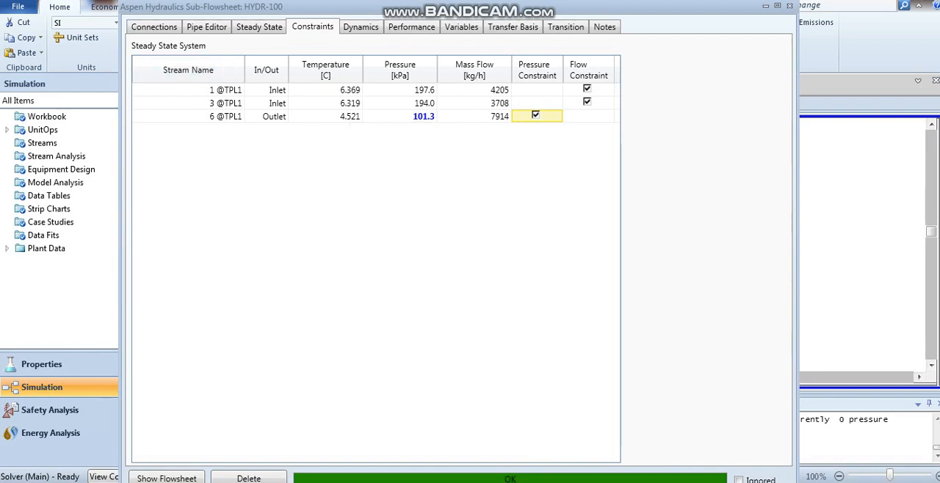
mouse_move(424, 116)
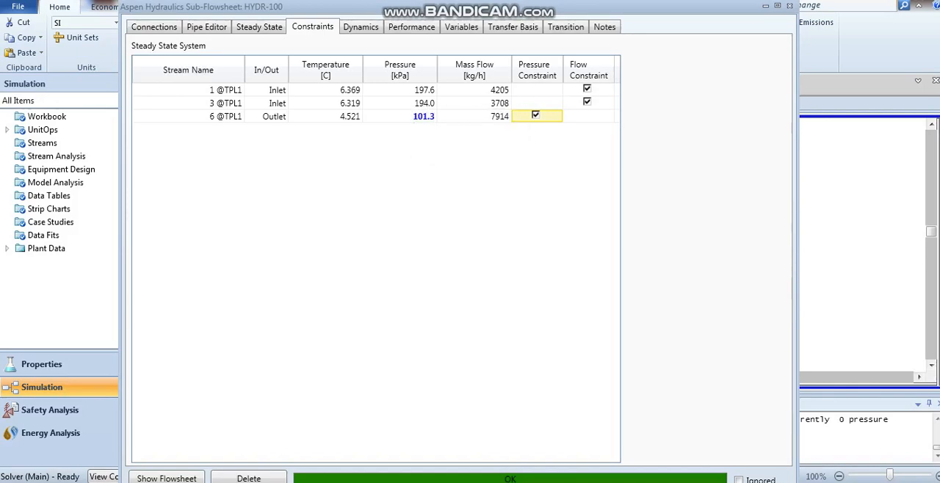
mouse_move(424, 116)
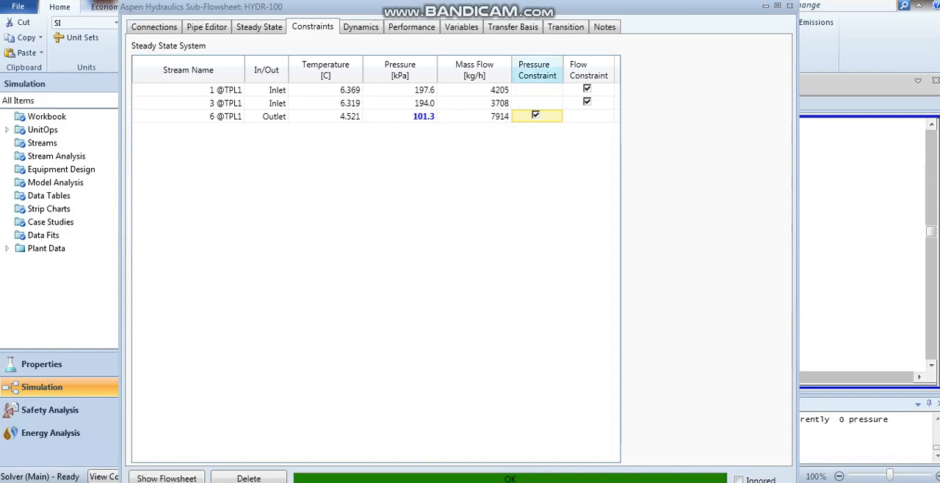
Review HYDR-100's Performance Boundaries results: inlets 113.4/100.0, outlet 213.4 kgmole/h.
left_click(412, 26)
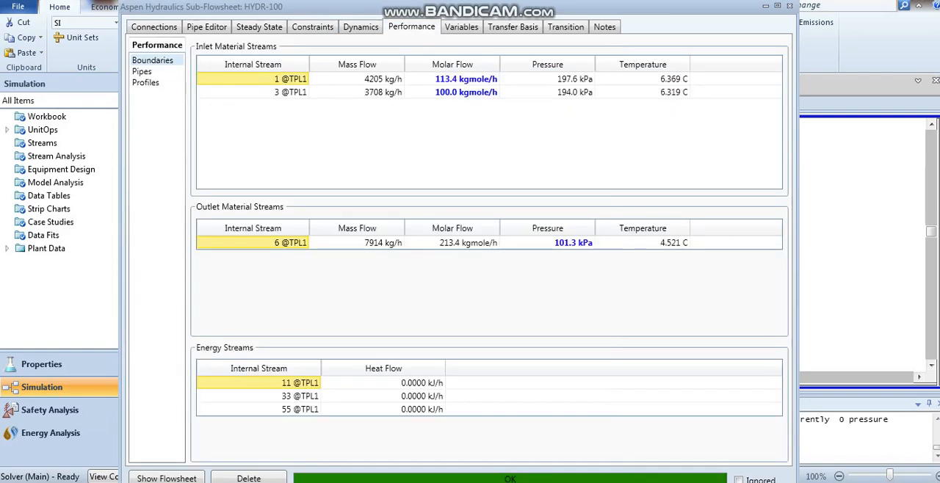
mouse_move(383, 79)
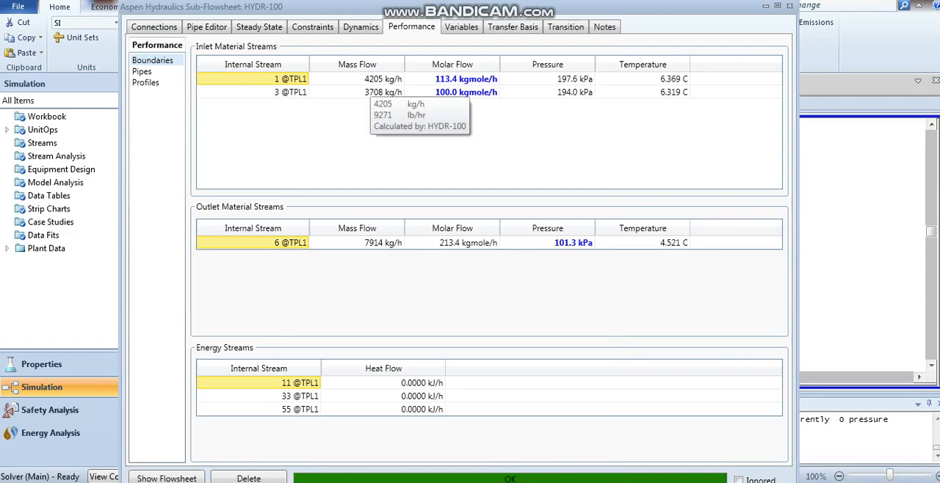
mouse_move(576, 79)
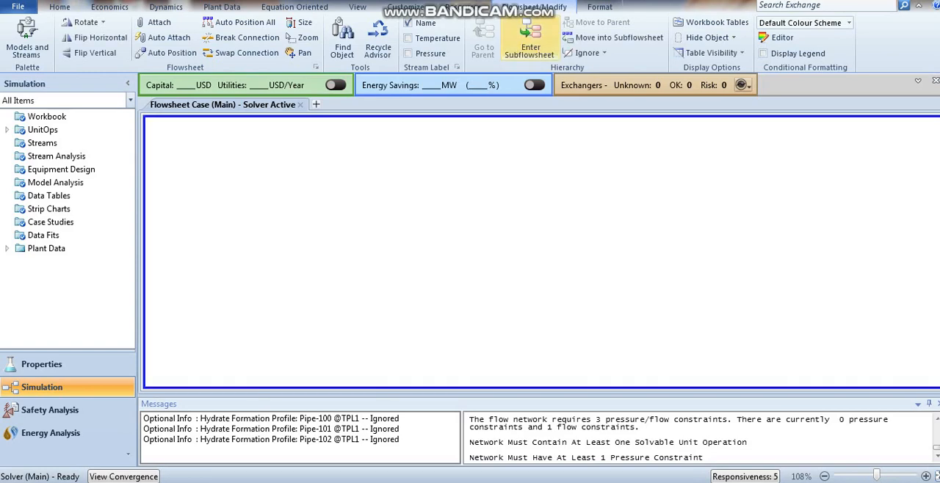
Switch to Dynamics Mode from the HYDR-100 sub-flowsheet, saving the case as 11111.hsc.
left_click(530, 36)
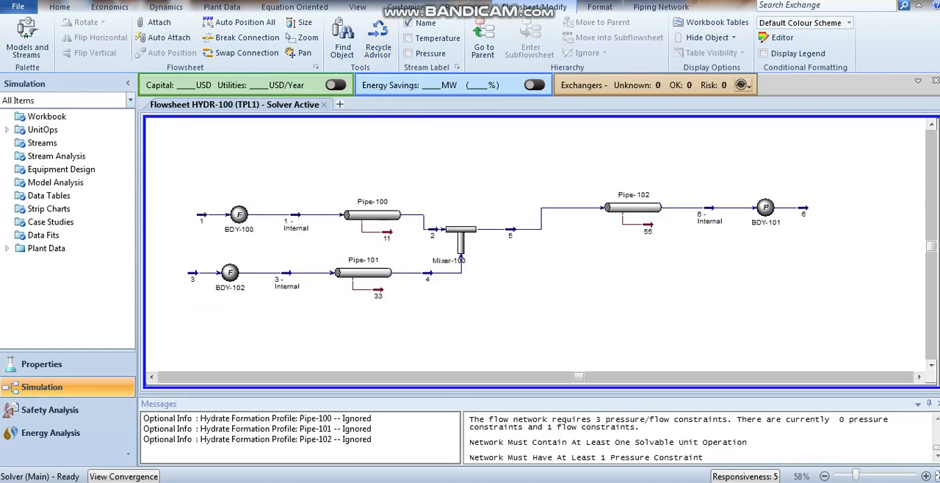
left_click(165, 7)
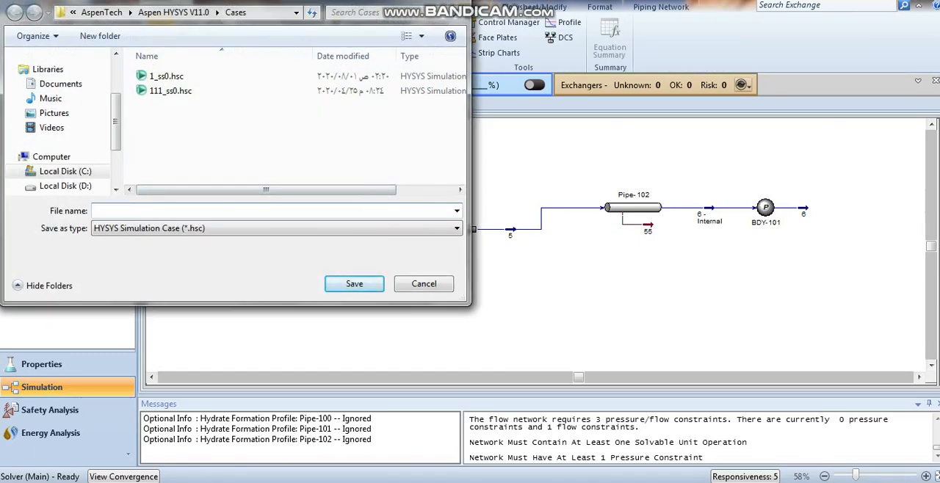
type("11111")
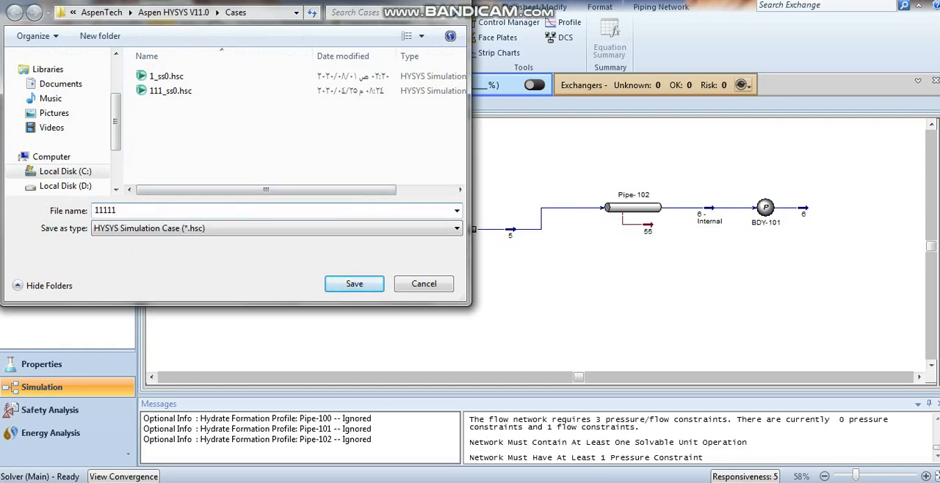
left_click(354, 283)
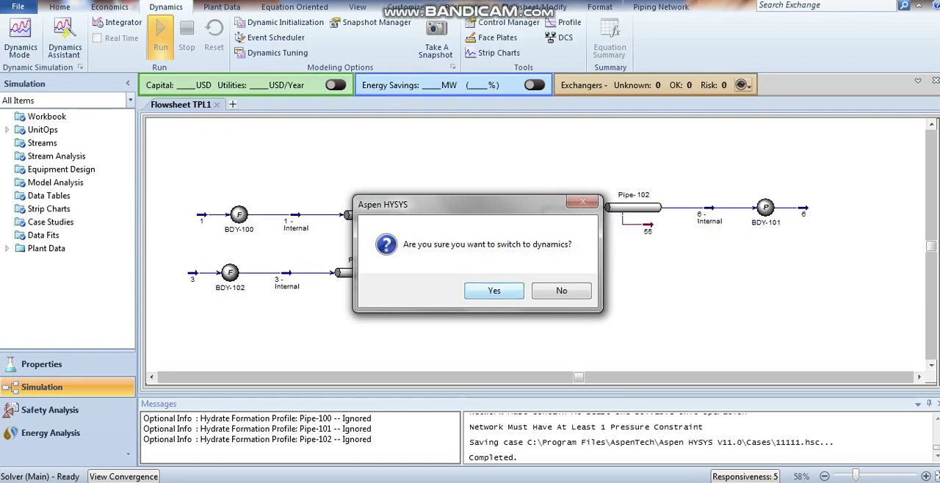
Confirm the switch to dynamics and start the integrator running.
left_click(493, 291)
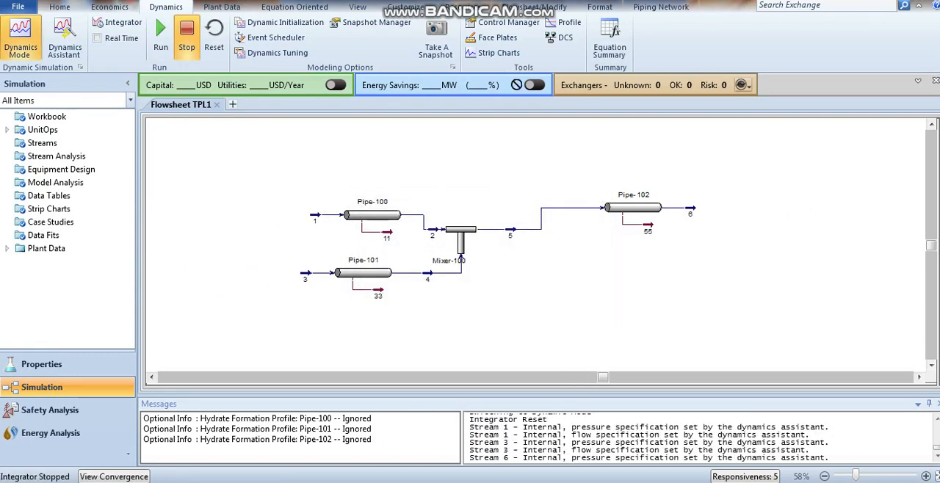
mouse_move(160, 29)
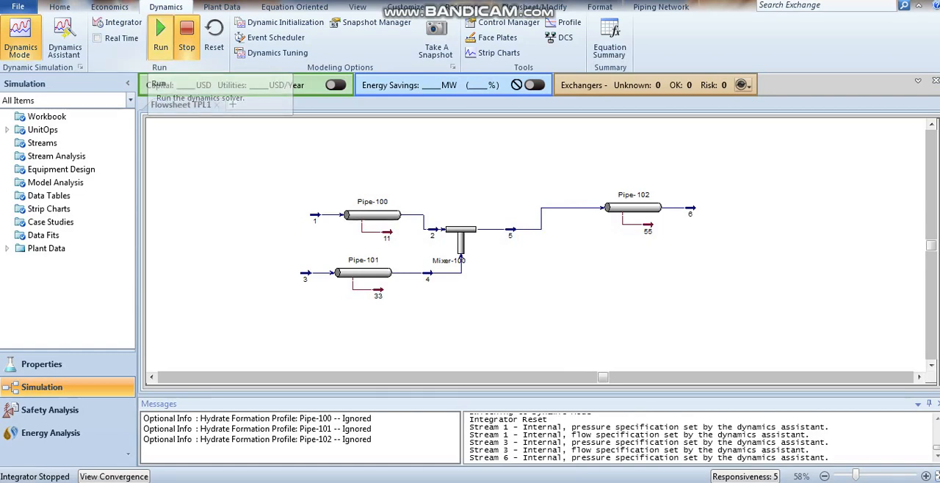
left_click(160, 29)
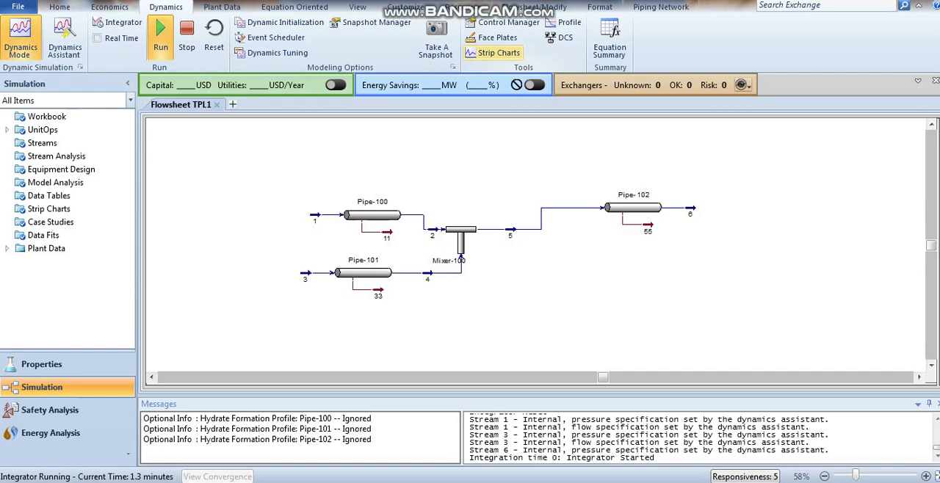
Create a new strip chart DataLogger1 from the Strip Charts list.
left_click(497, 53)
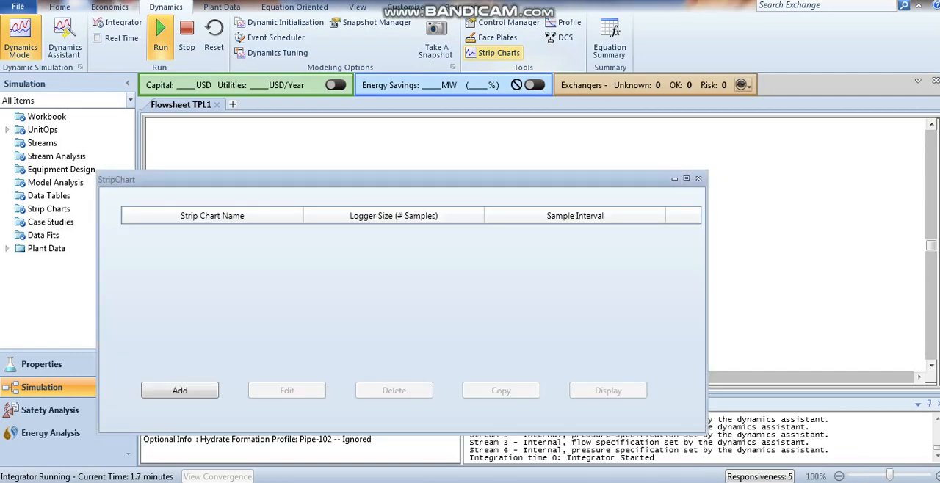
left_click(179, 390)
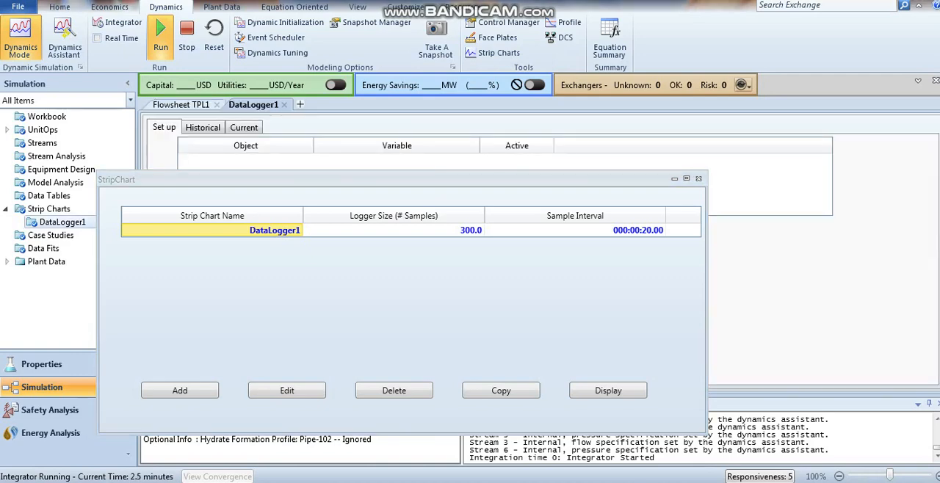
mouse_move(698, 179)
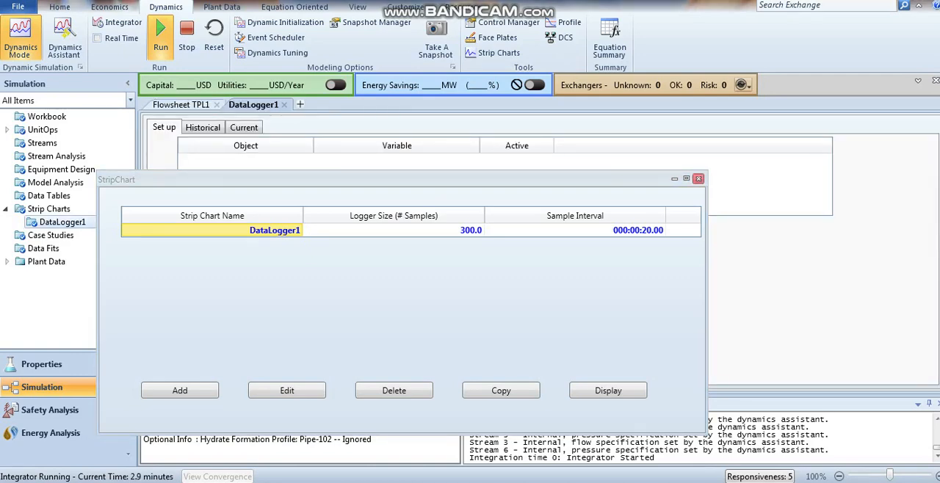
left_click(697, 179)
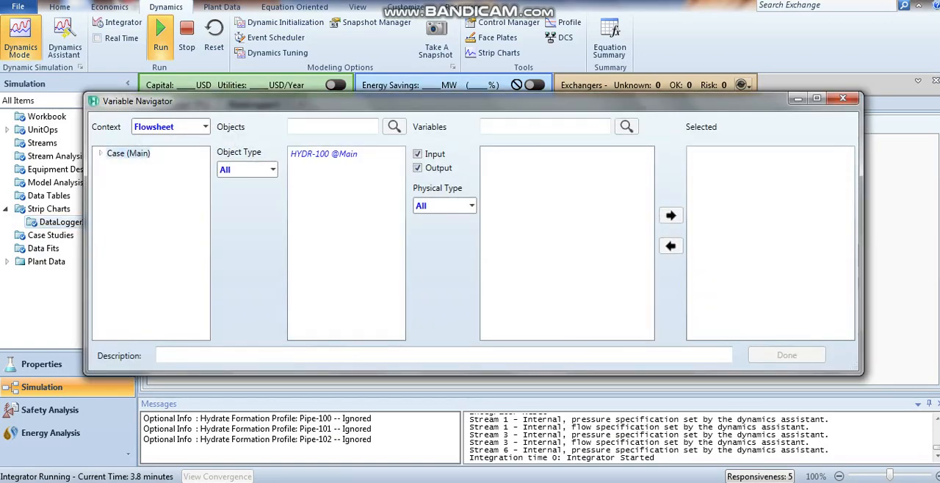
Add HYDR-100's Launch Pig variable to DataLogger1 via the Variable Navigator.
left_click(100, 153)
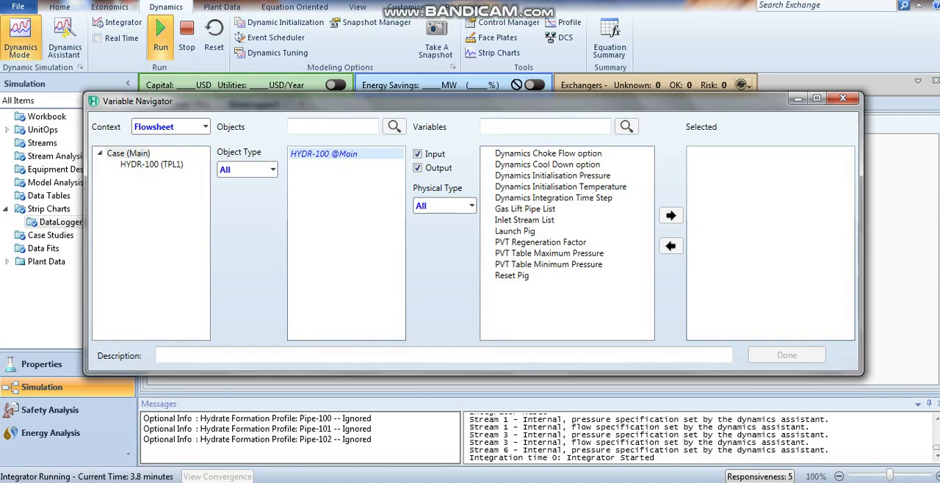
left_click(515, 231)
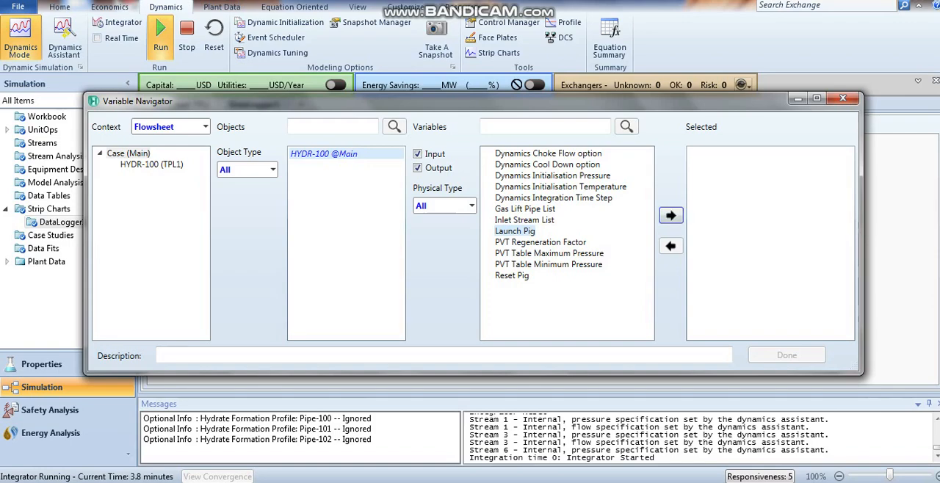
left_click(670, 215)
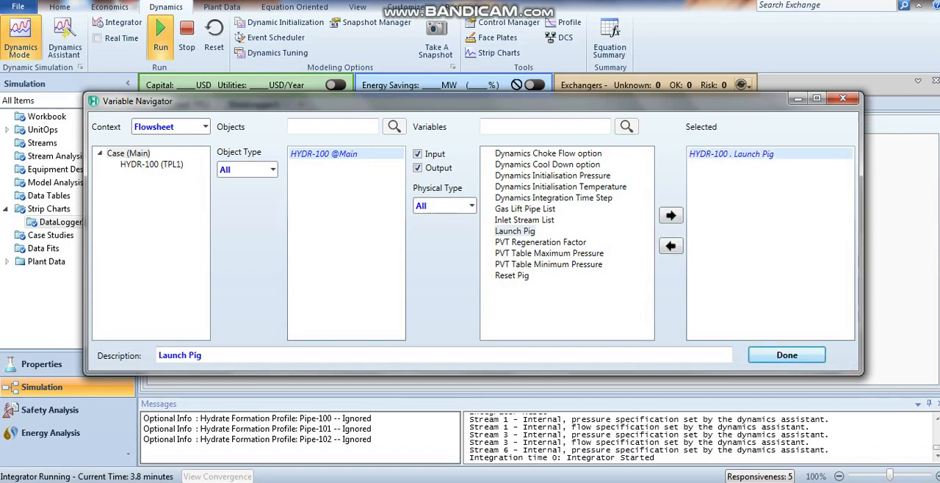
left_click(786, 355)
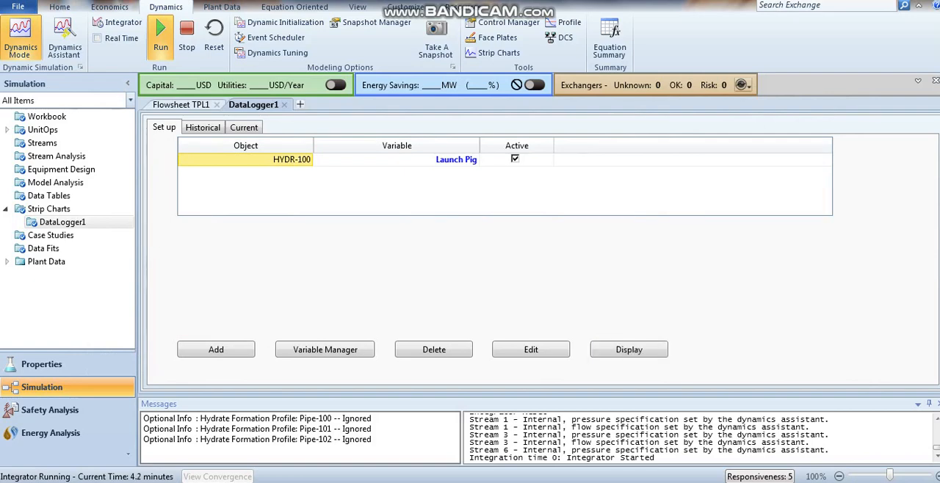
left_click(628, 349)
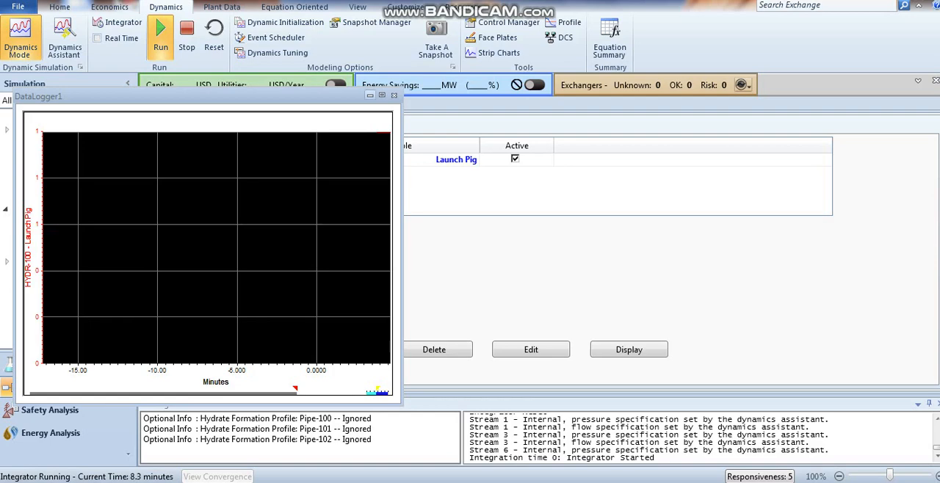
mouse_move(369, 96)
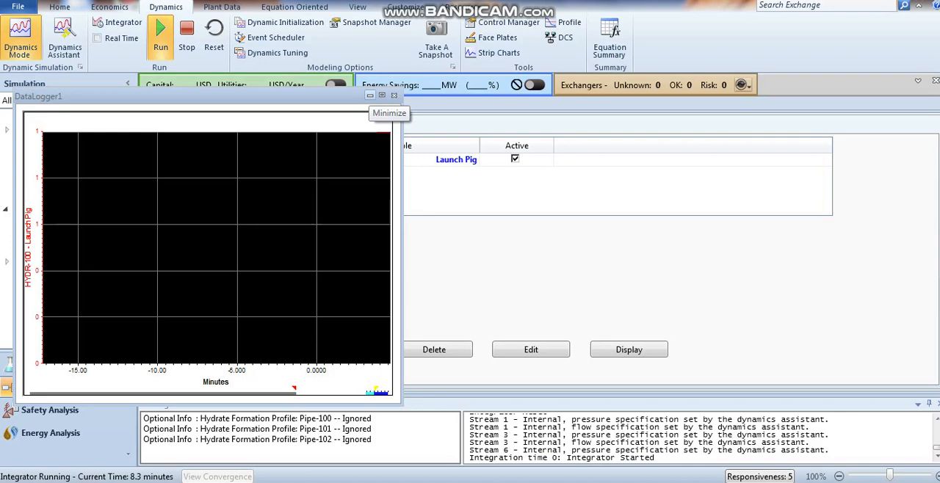
left_click(381, 95)
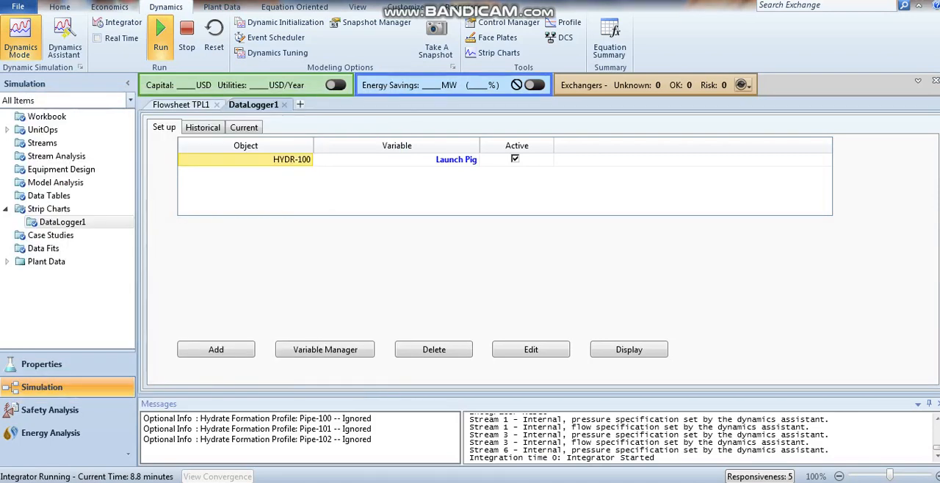